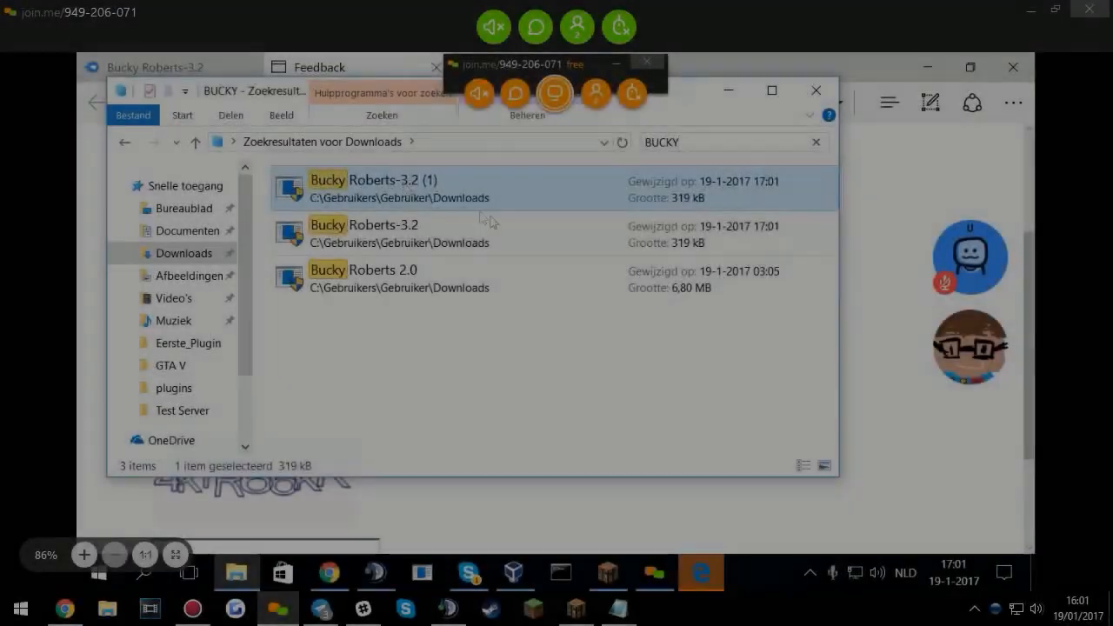
# Step: Open the Bucky Roberts-3.2 (1) search result with its Openen option
pyautogui.rightClick(372, 180)
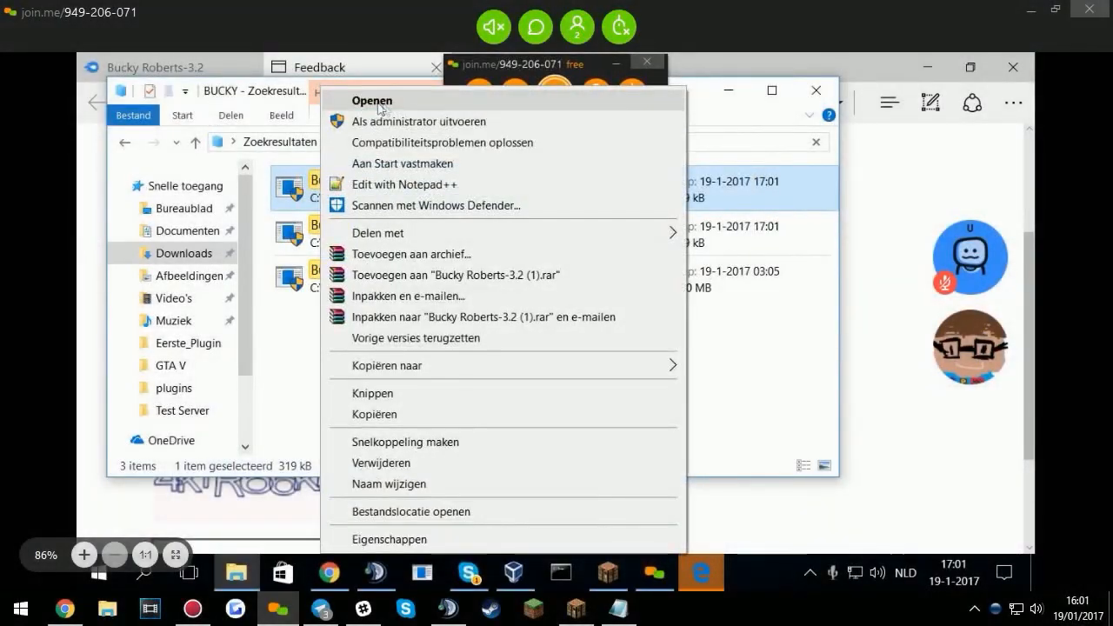
pyautogui.click(372, 100)
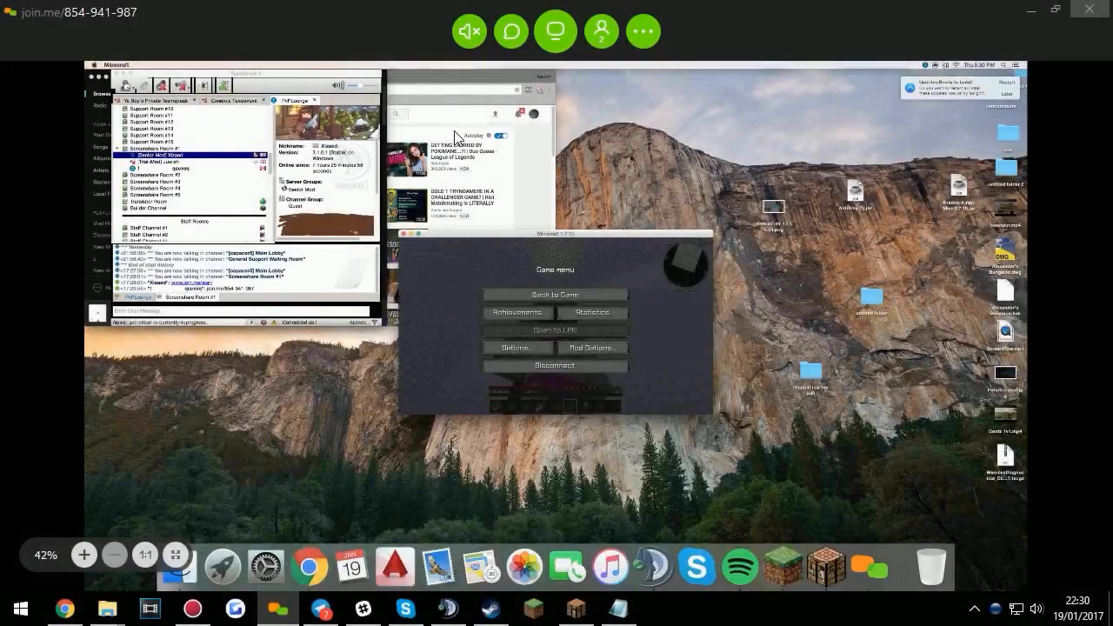
pyautogui.moveTo(842, 530)
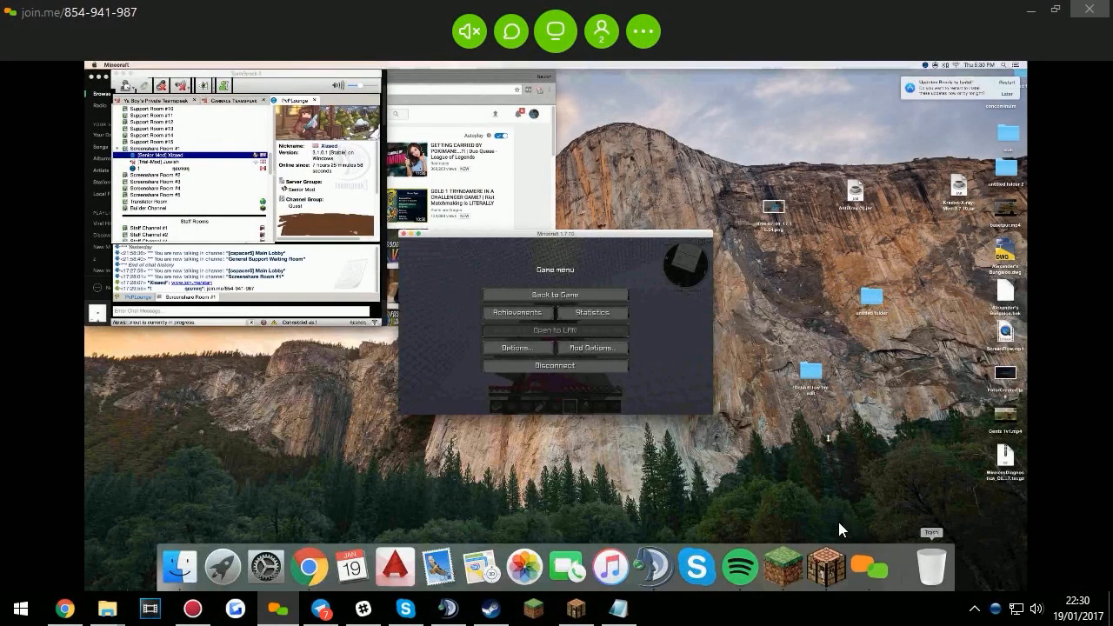
# Step: Raise the suspect's Minecraft window and its game menu to the front
pyautogui.click(555, 294)
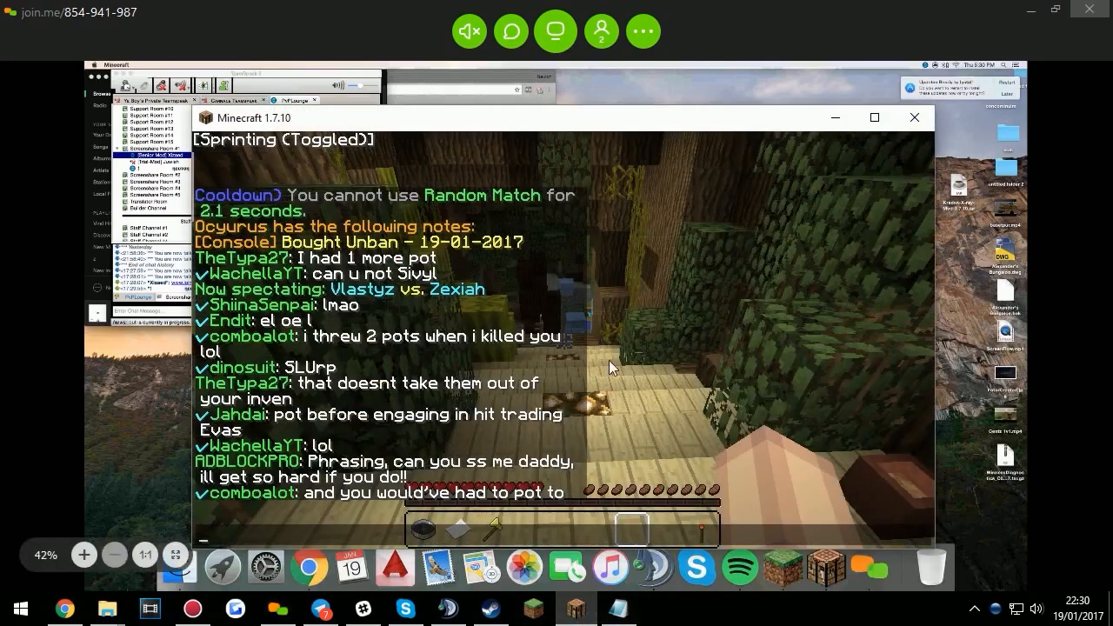
pyautogui.press('Escape')
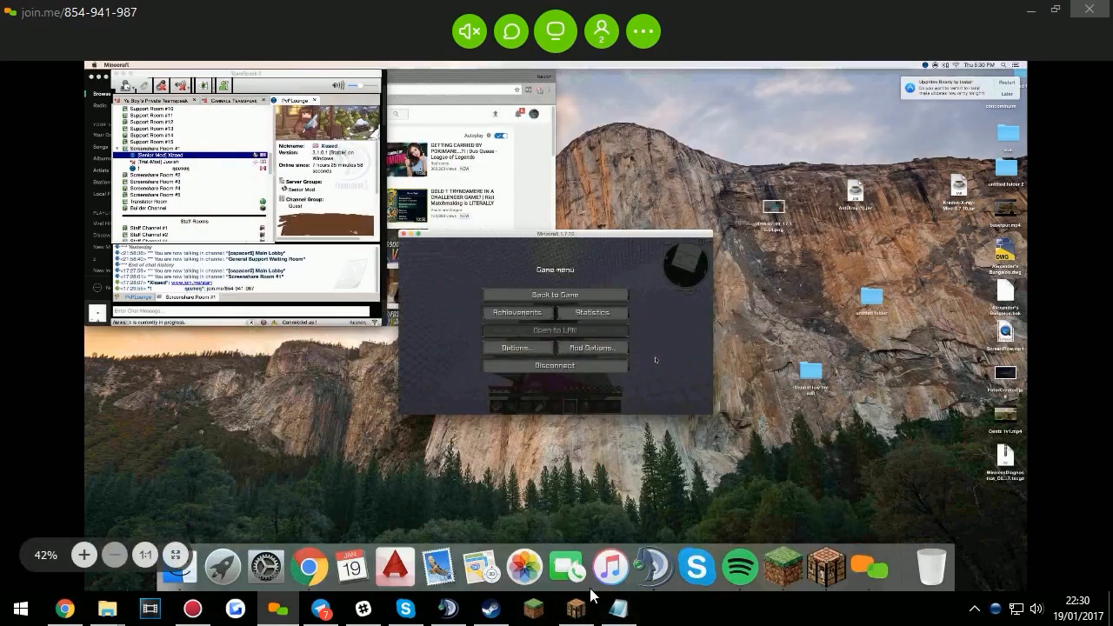
pyautogui.click(554, 295)
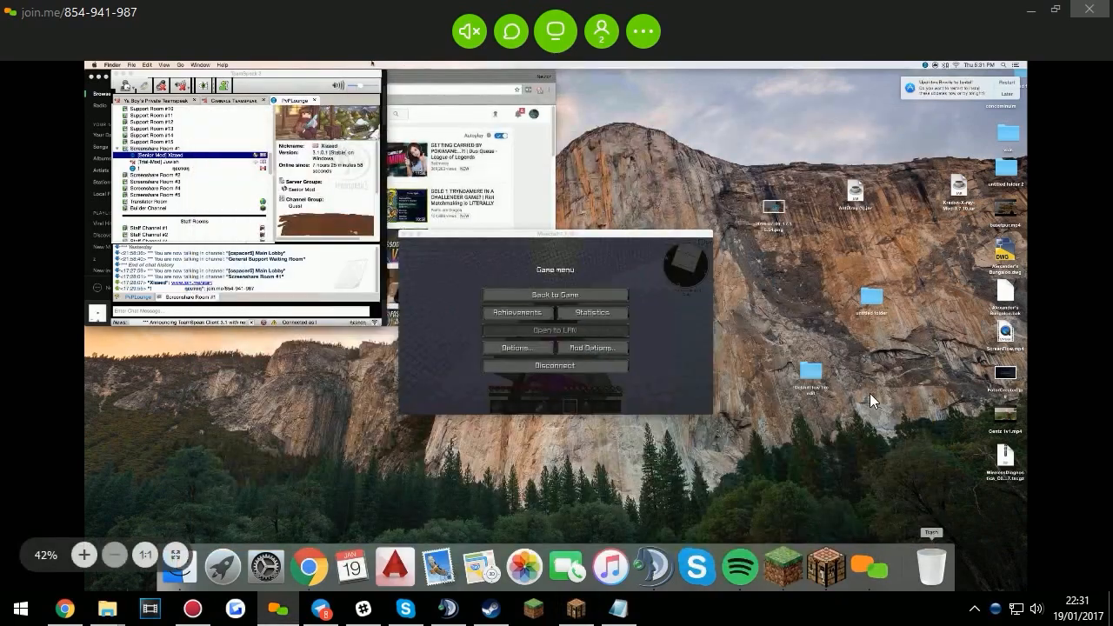
pyautogui.moveTo(770, 370)
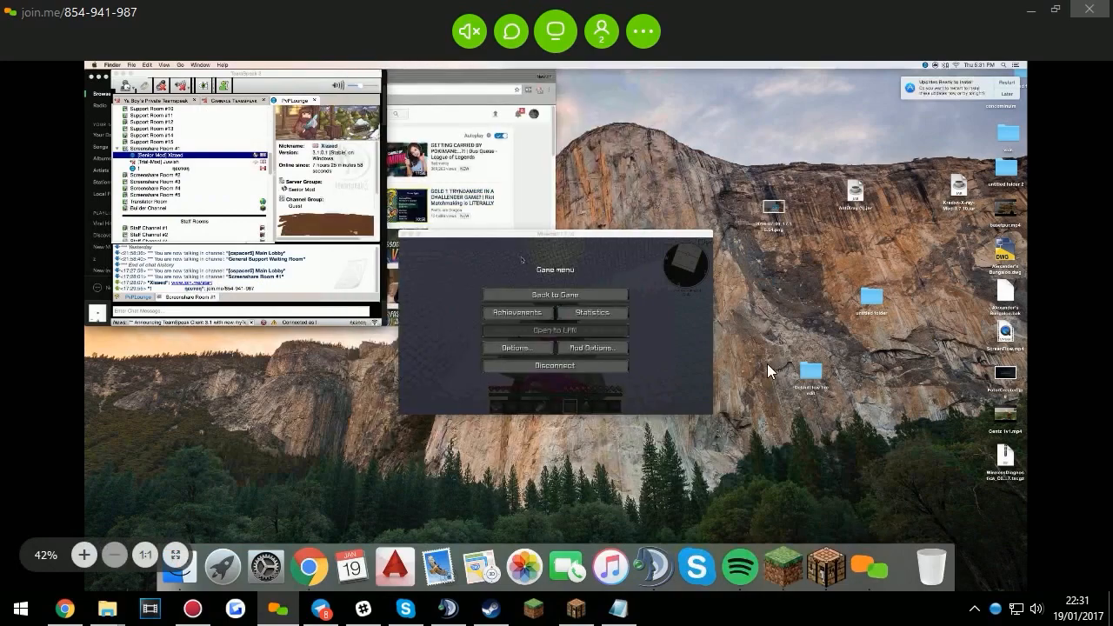
pyautogui.click(576, 609)
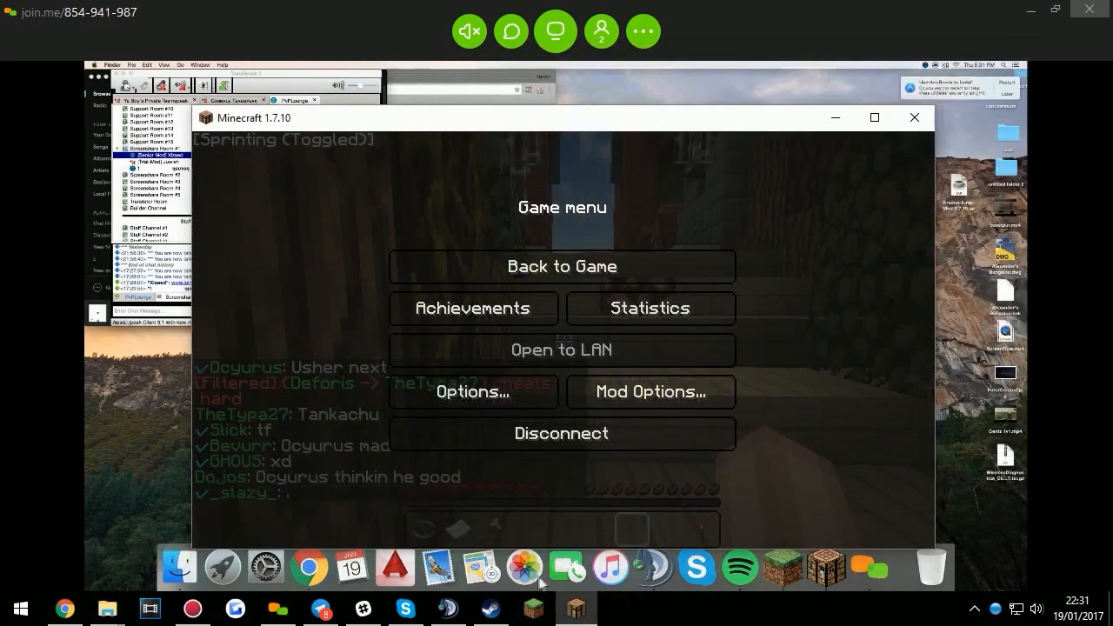
# Step: Check the Screenshare Room #1 user in TeamSpeak, then focus your own Minecraft window
pyautogui.click(575, 608)
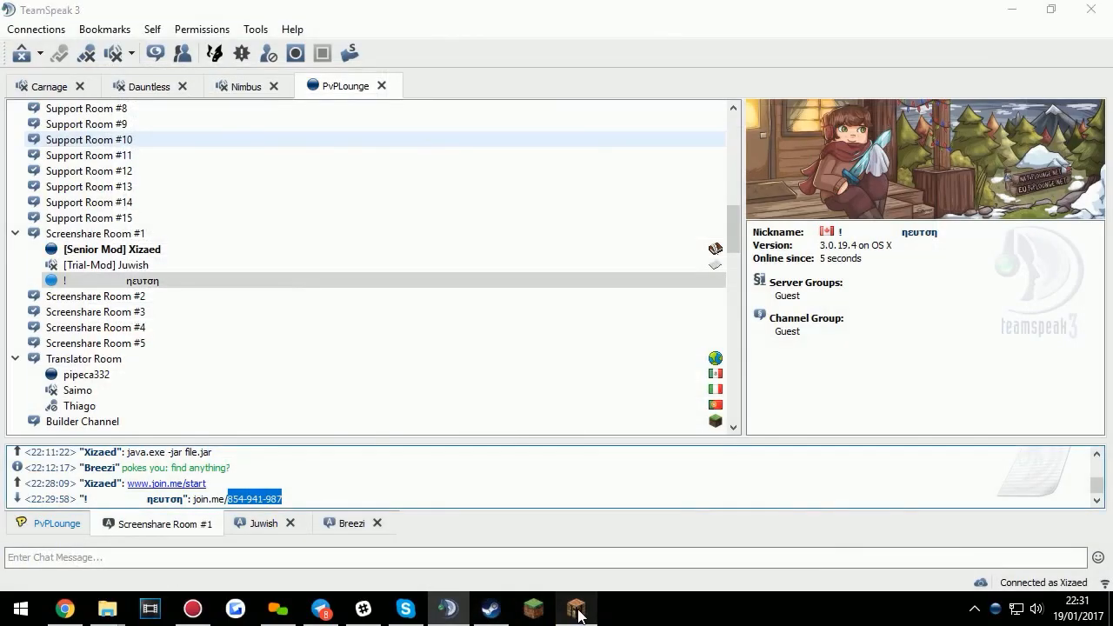
pyautogui.click(577, 608)
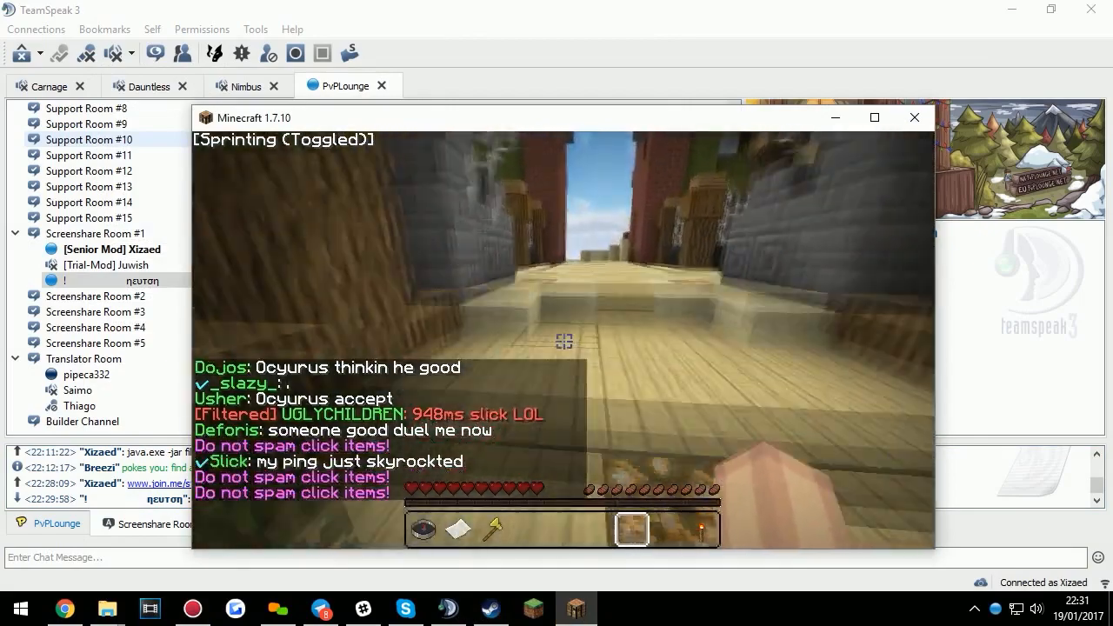
pyautogui.click(913, 117)
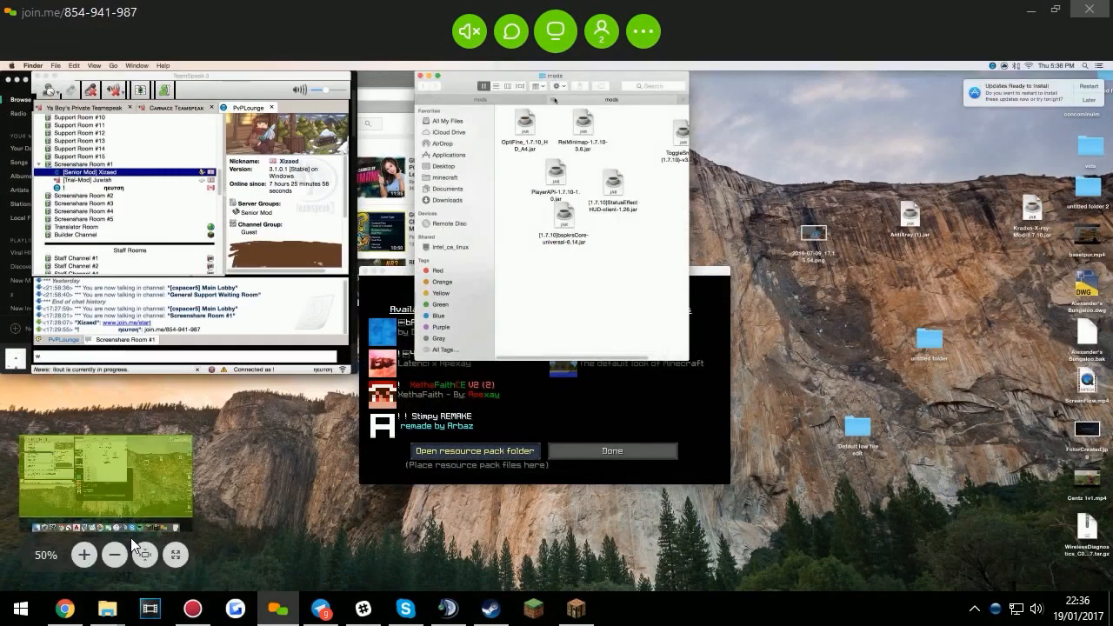
# Step: Browse the suspect's mods folder contents in column view through its right-click menu
pyautogui.rightClick(514, 167)
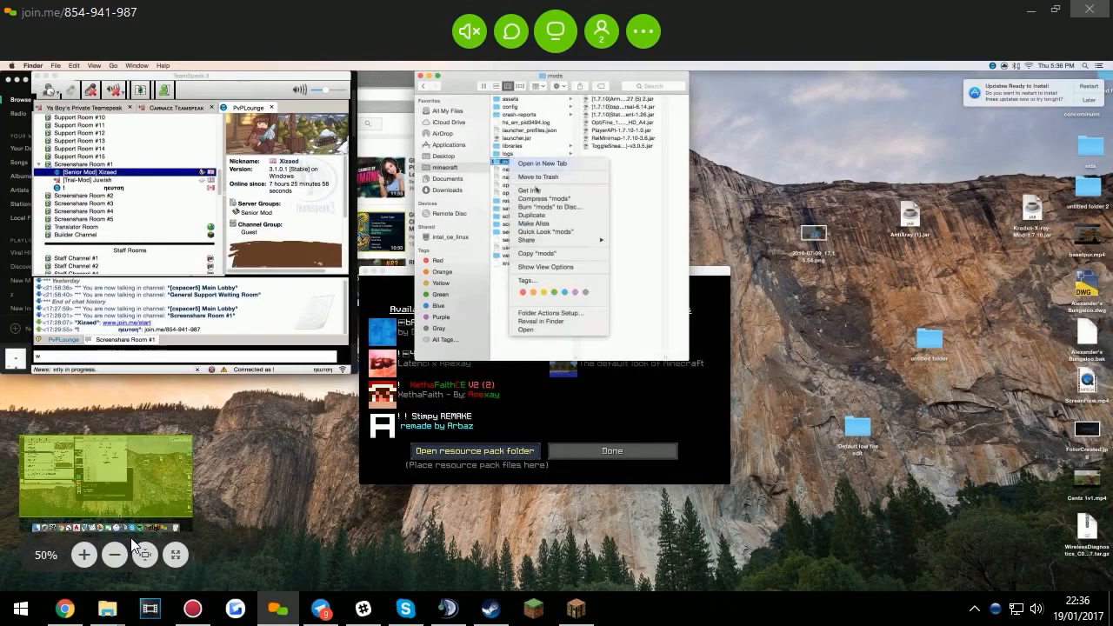
pyautogui.click(528, 190)
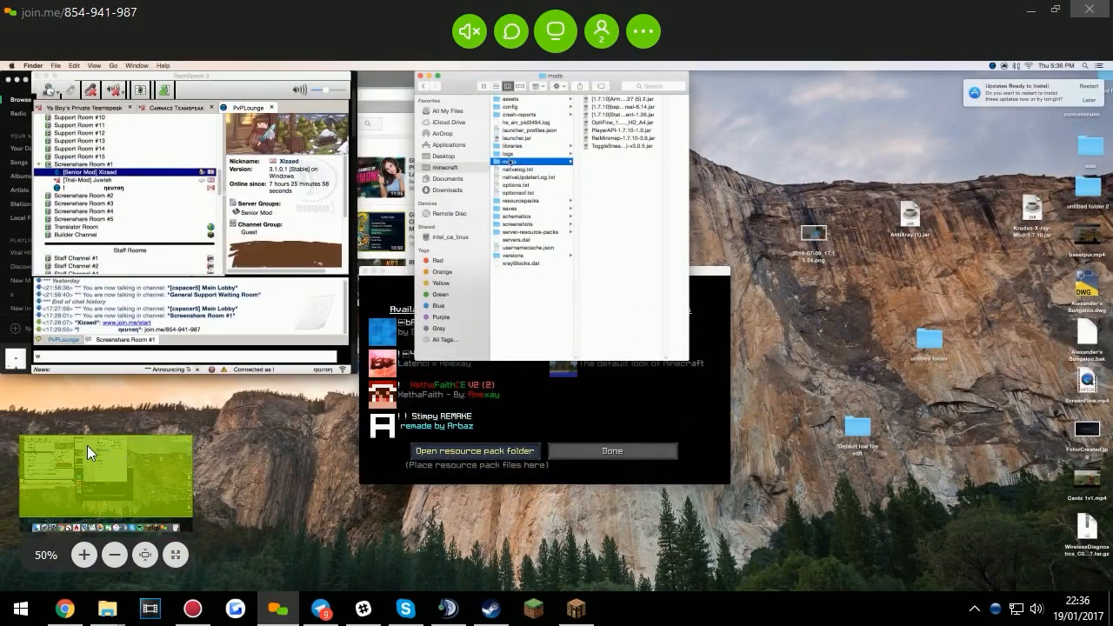
pyautogui.rightClick(521, 162)
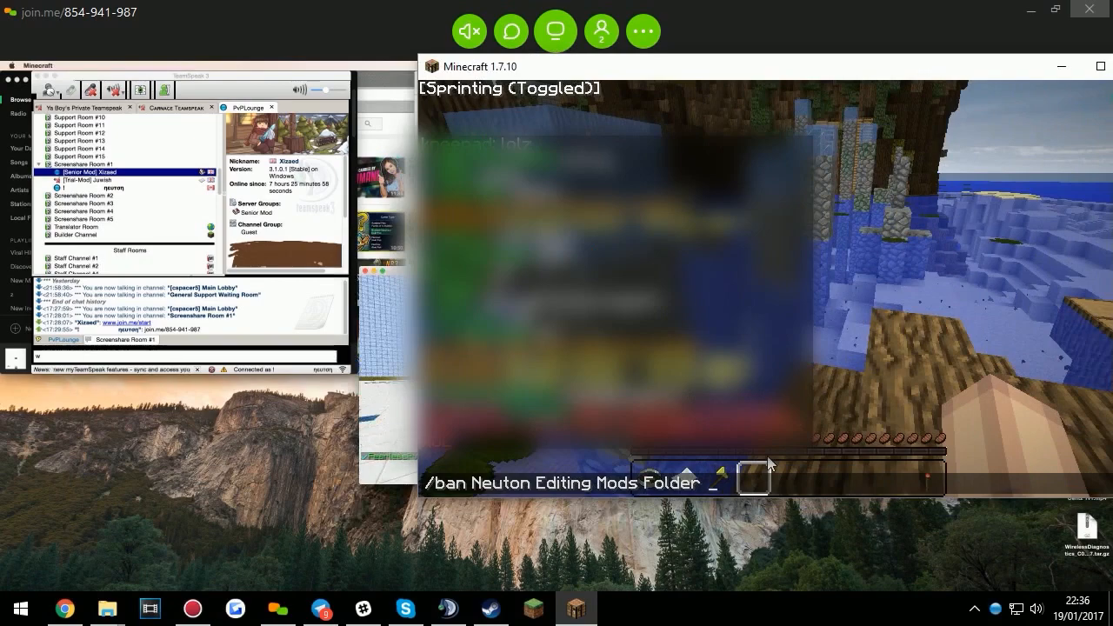
# Step: Enter the /ban command (CMAC) with reason 'Editing Mods Folder' in Minecraft chat
pyautogui.write('CMAC')
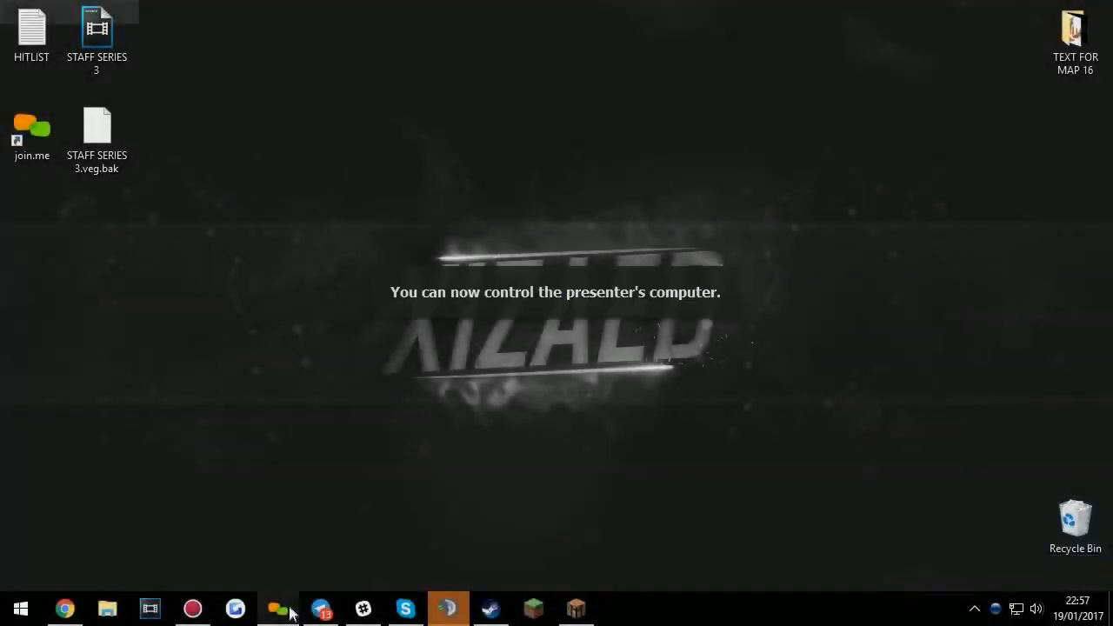
# Step: Join the third presenter's join.me session and bring up Run on their PC
pyautogui.click(20, 607)
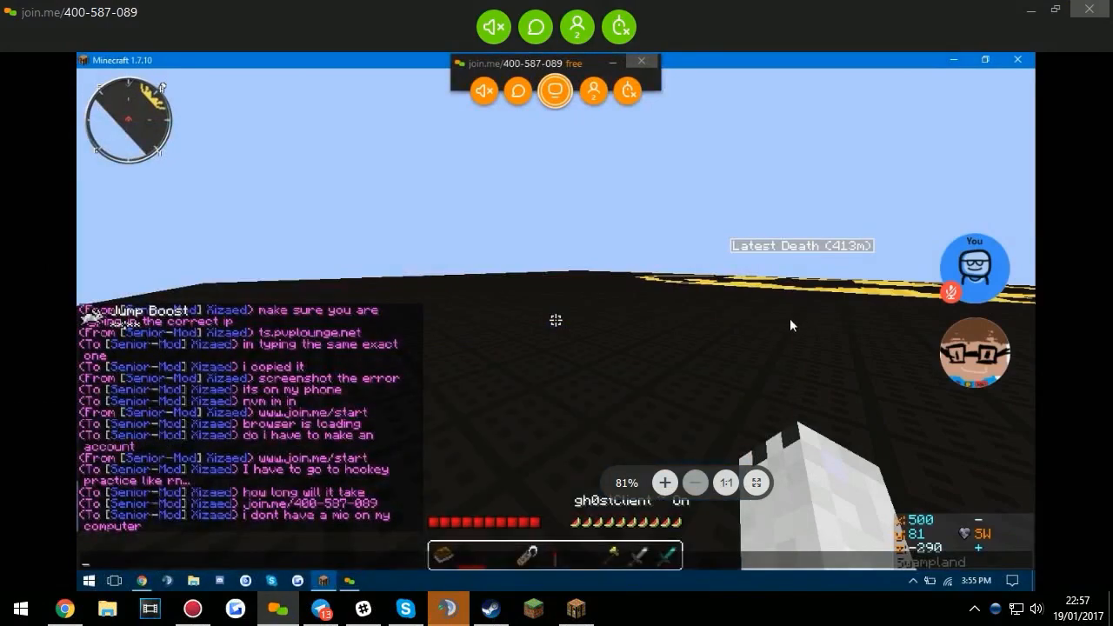
pyautogui.click(448, 607)
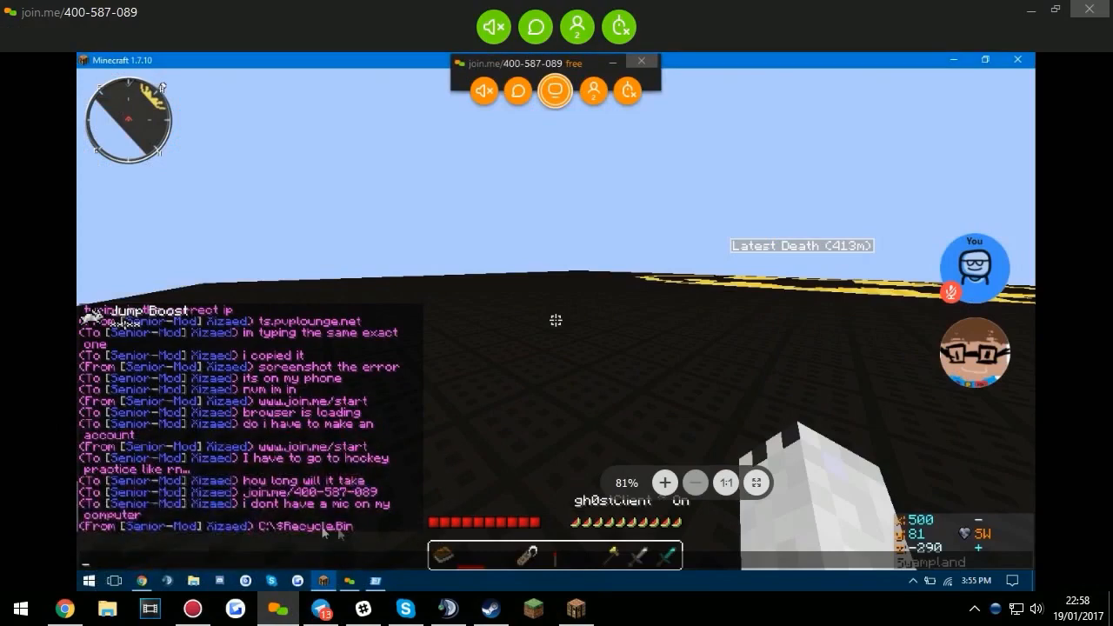
pyautogui.click(308, 526)
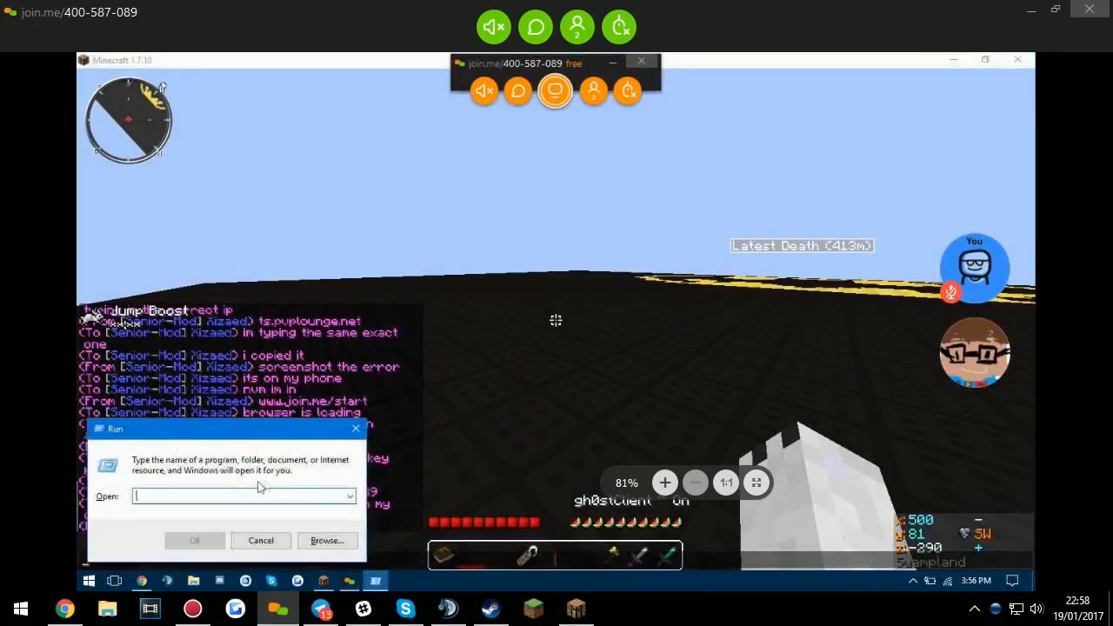
# Step: Run C:\$Recycle.Bin on the presenter's PC to open that folder
pyautogui.write('http://Recycle.Bin')
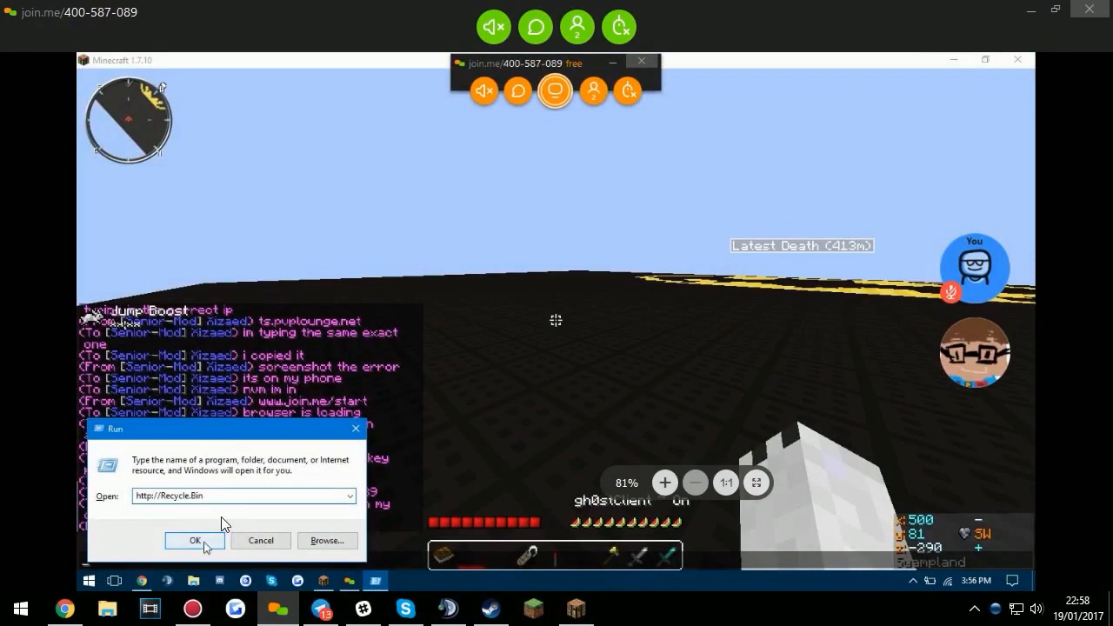
pyautogui.moveTo(213, 511)
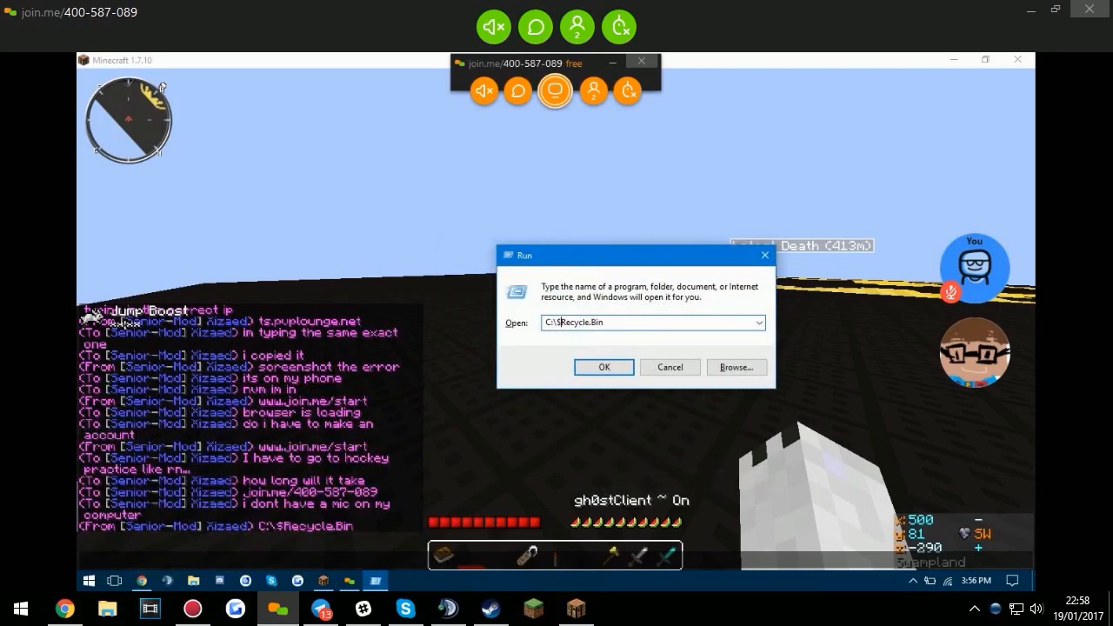
pyautogui.click(603, 366)
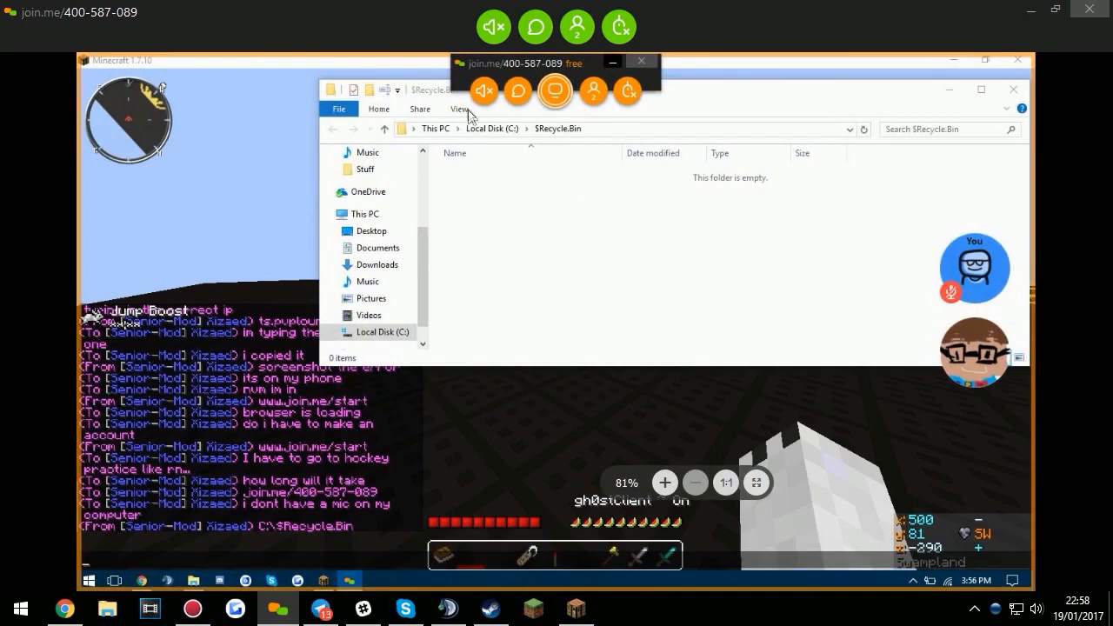
# Step: In Folder Options, show hidden files, untick Hide protected operating system files, and apply
pyautogui.click(458, 109)
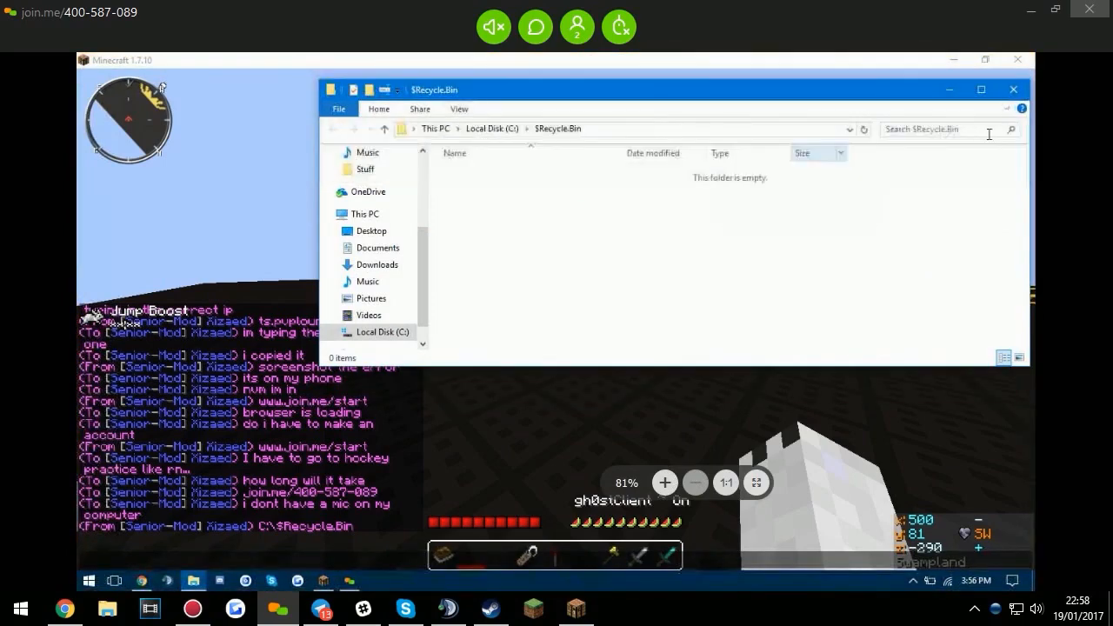
pyautogui.click(458, 109)
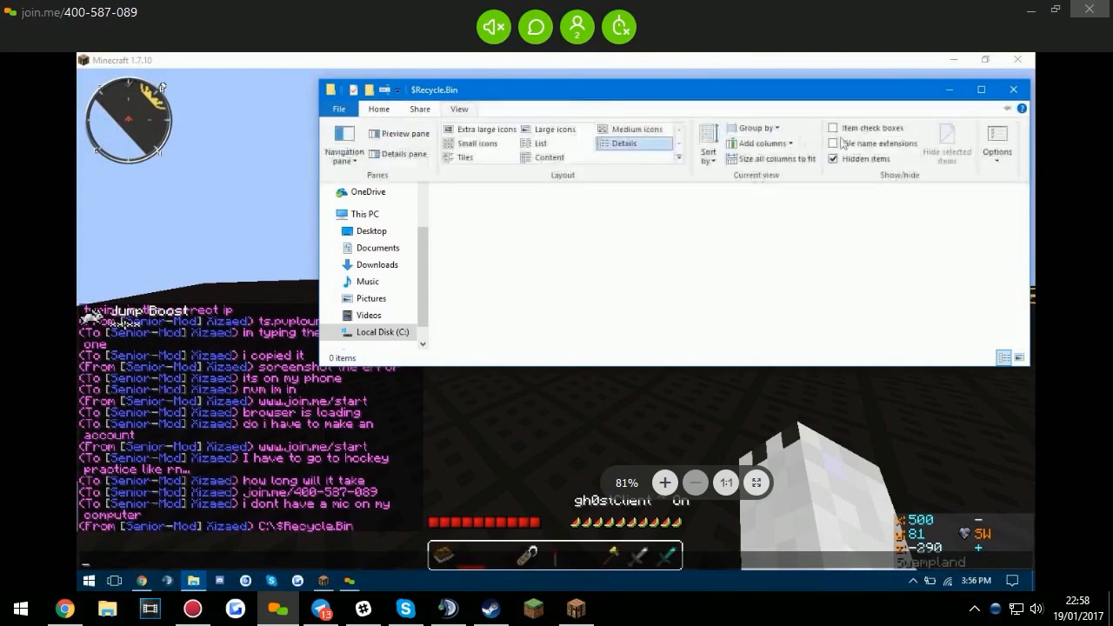
pyautogui.click(996, 144)
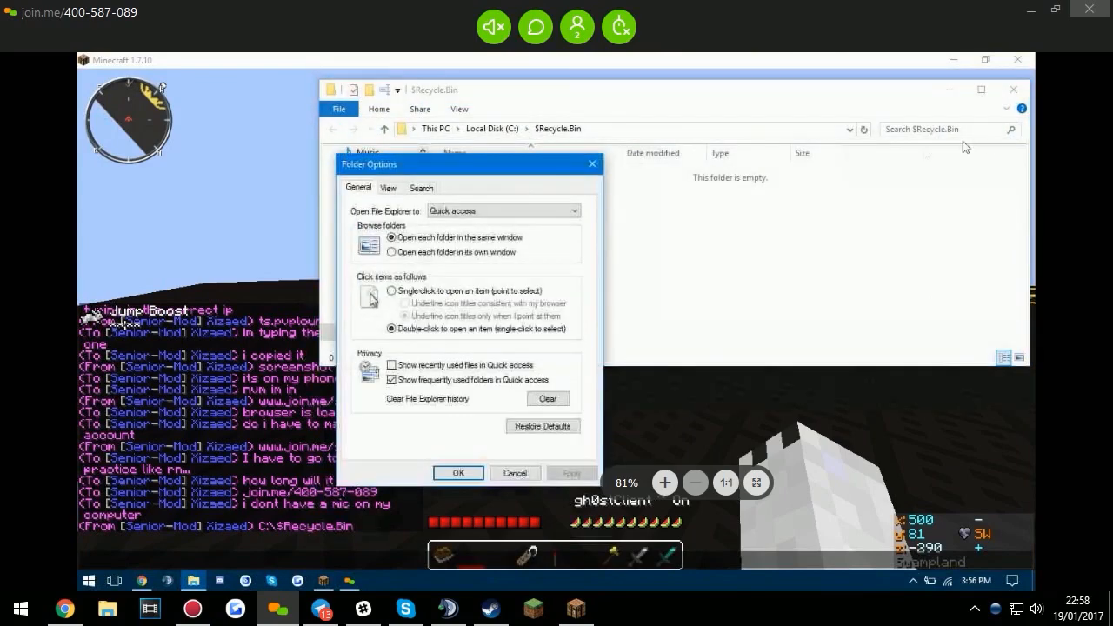
pyautogui.click(388, 187)
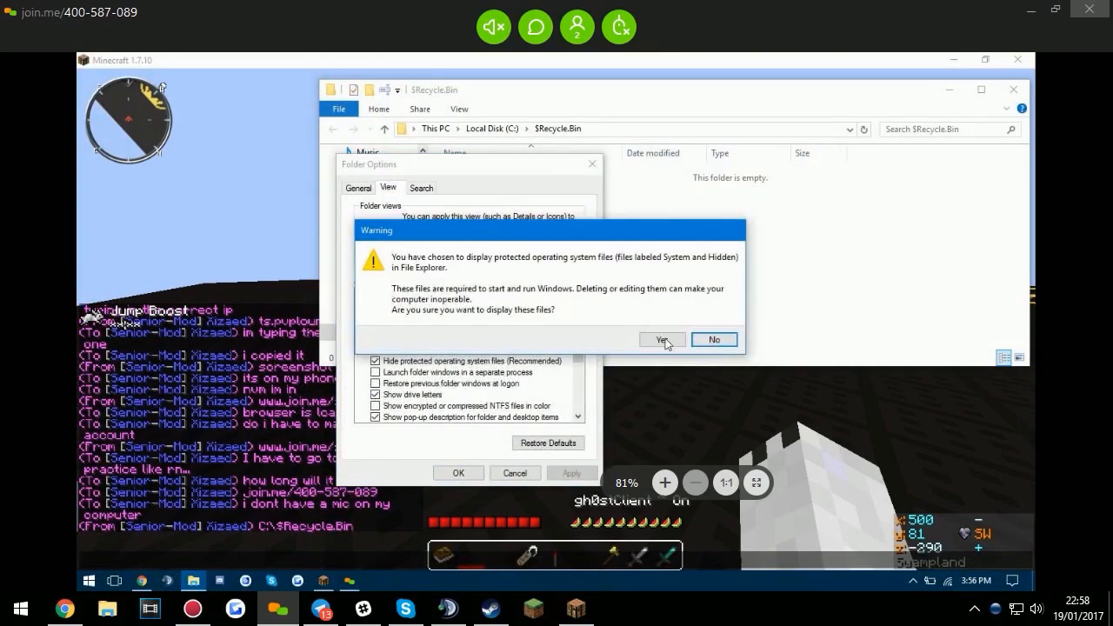
pyautogui.click(662, 339)
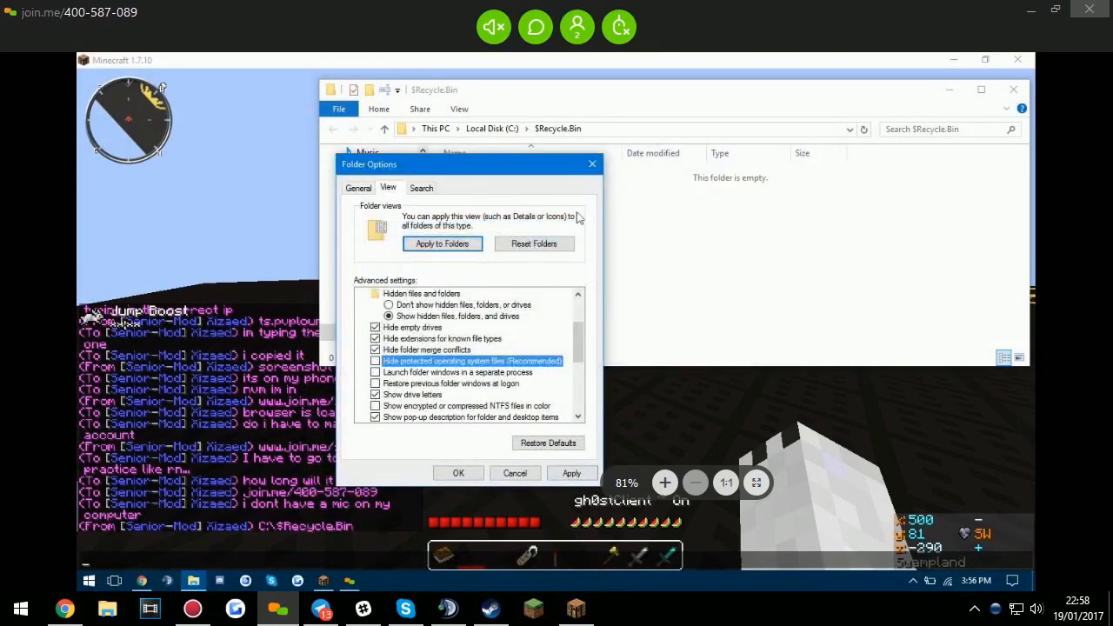
pyautogui.click(375, 361)
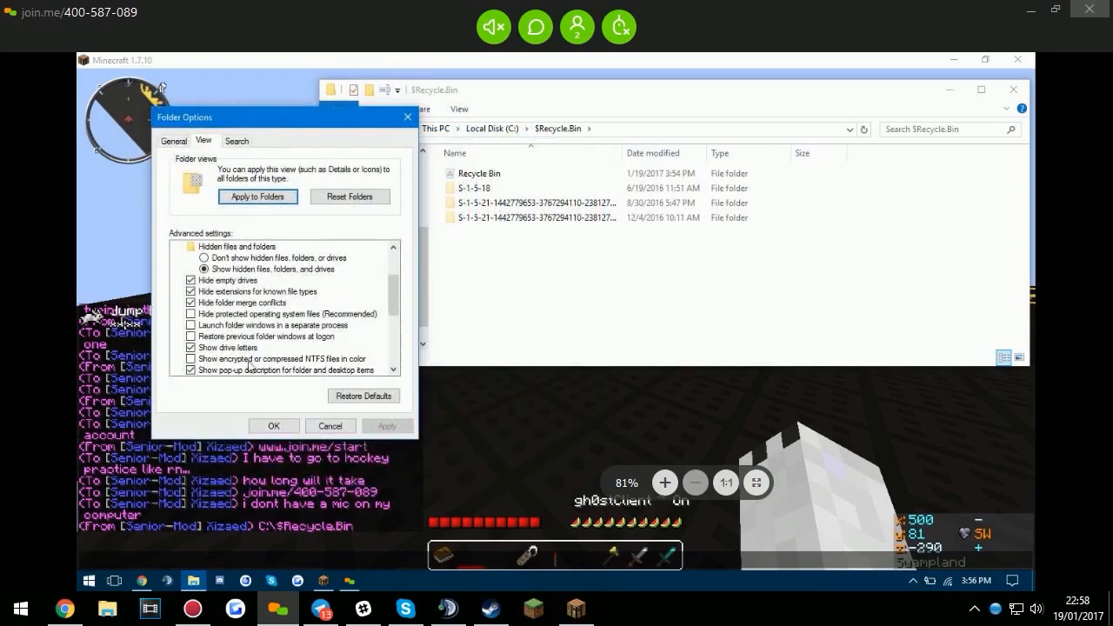
pyautogui.moveTo(682, 487)
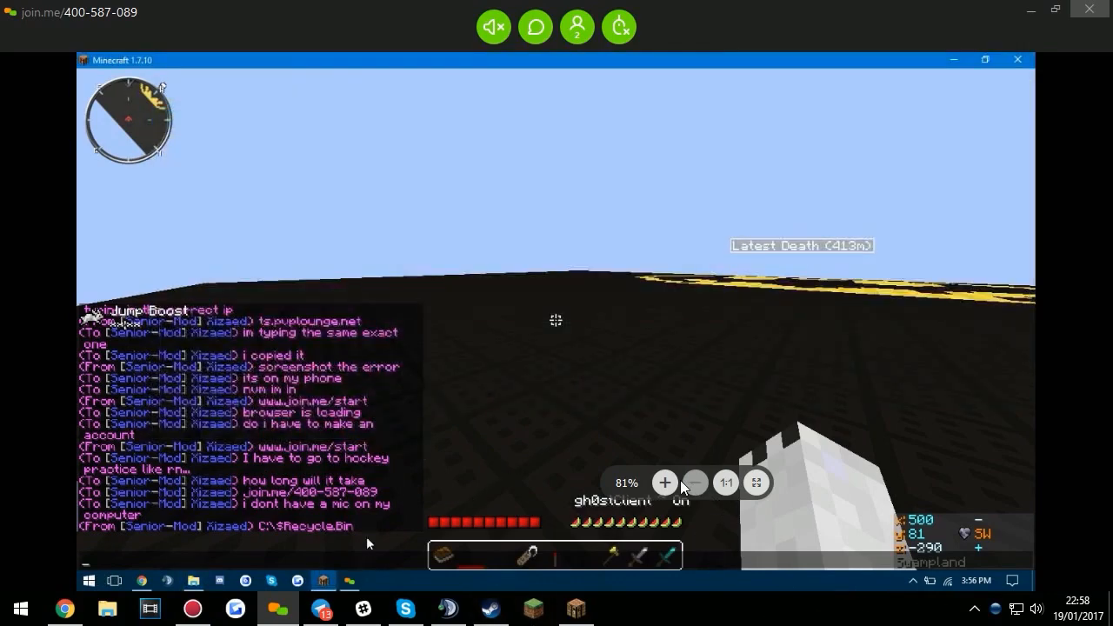
# Step: Ban kneepad in Minecraft chat for editing the Recycle Bin, then switch to staff chat
pyautogui.write('Idk')
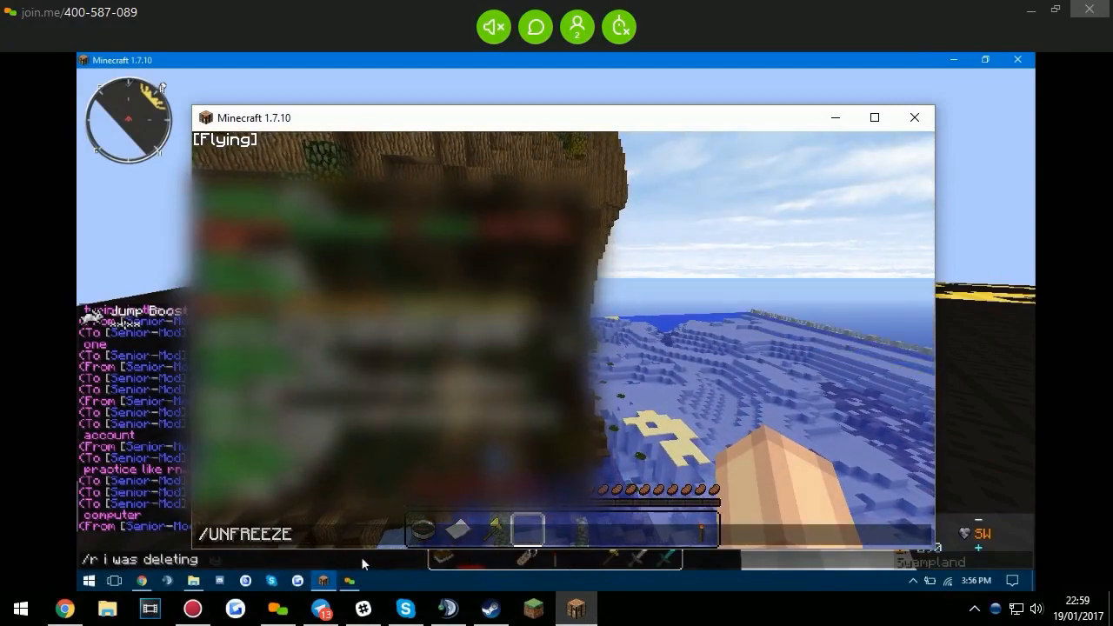
pyautogui.write('D')
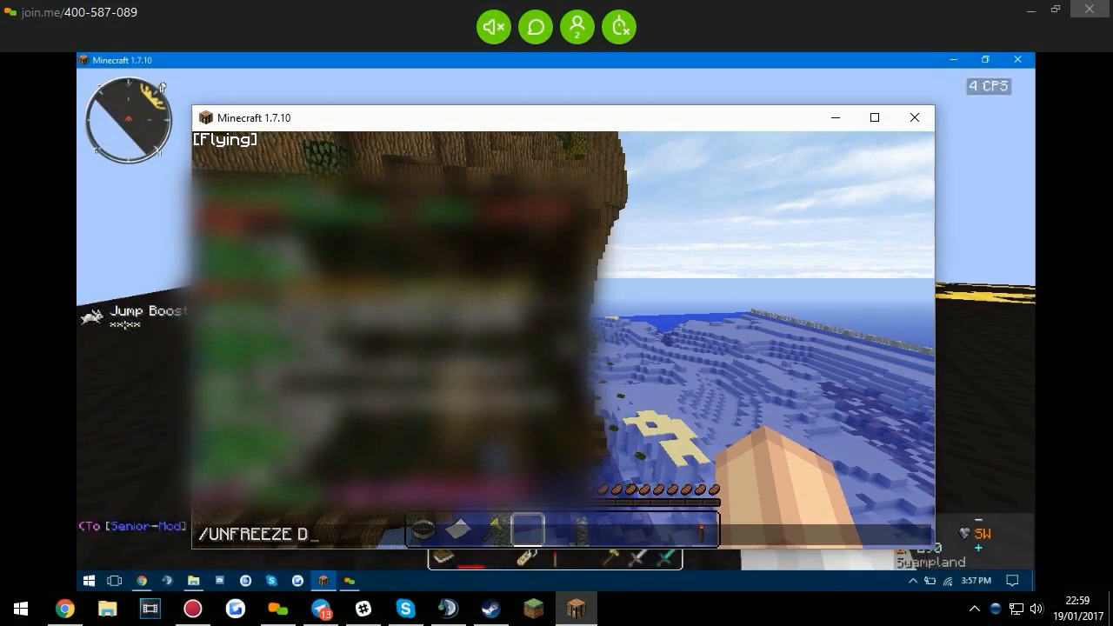
pyautogui.write('kneepad')
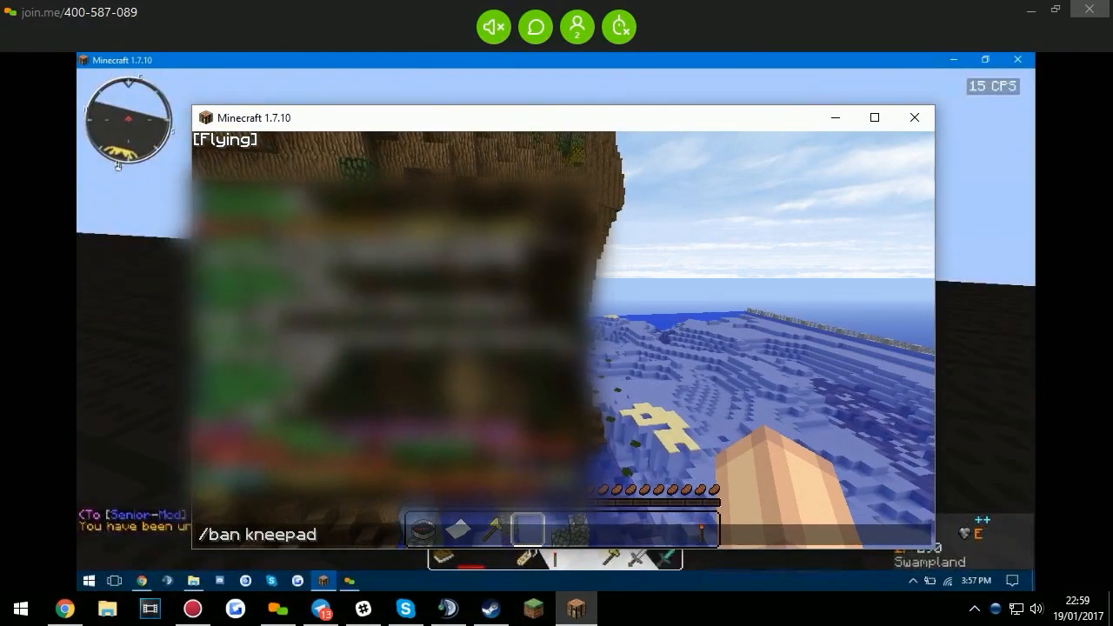
pyautogui.write('Editing Recyc')
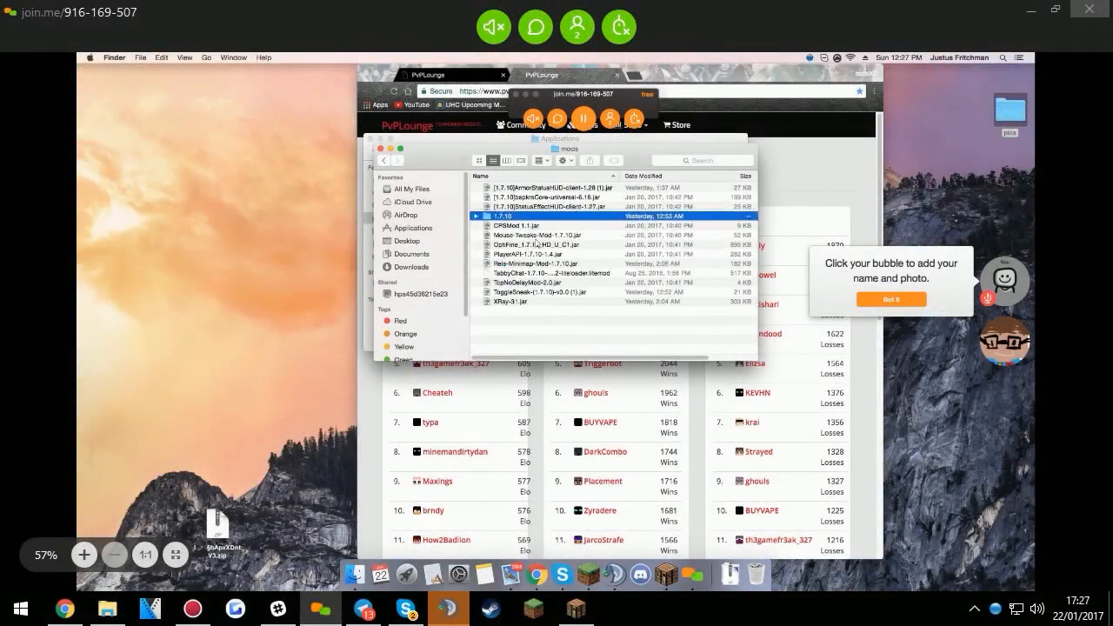
pyautogui.click(539, 225)
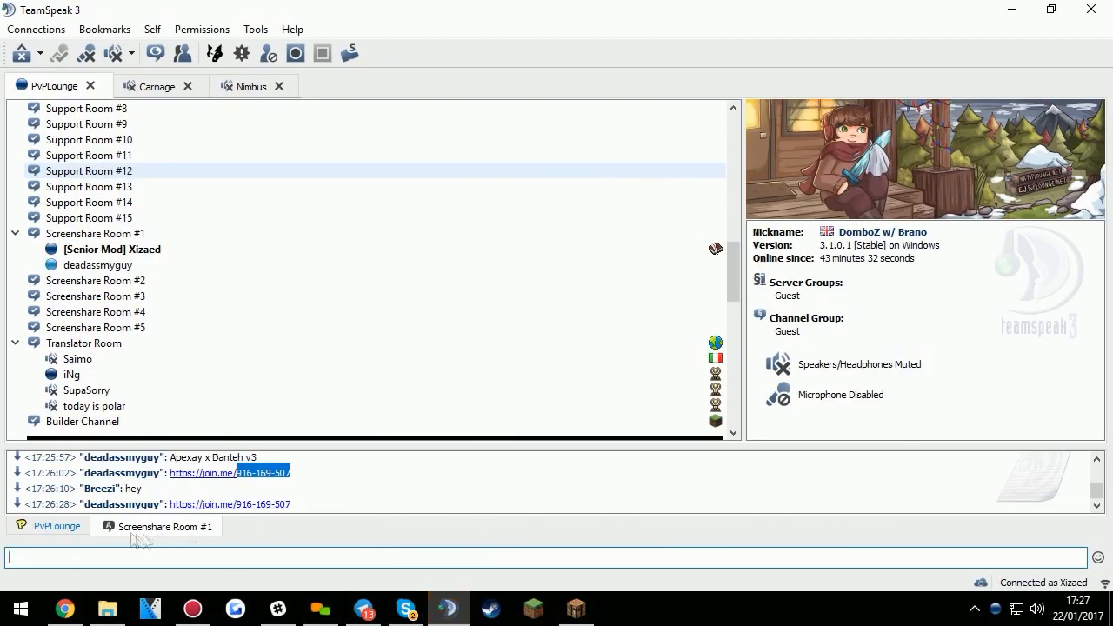
# Step: Start a private TeamSpeak chat with Breezi asking how long the ban should be
pyautogui.scroll(3)
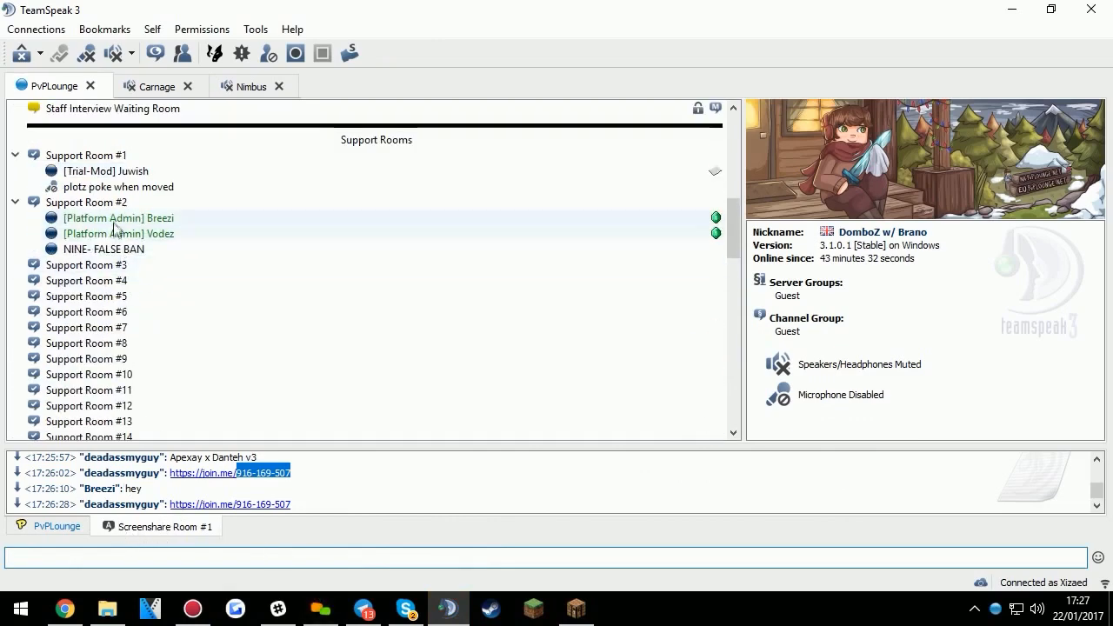
pyautogui.rightClick(118, 218)
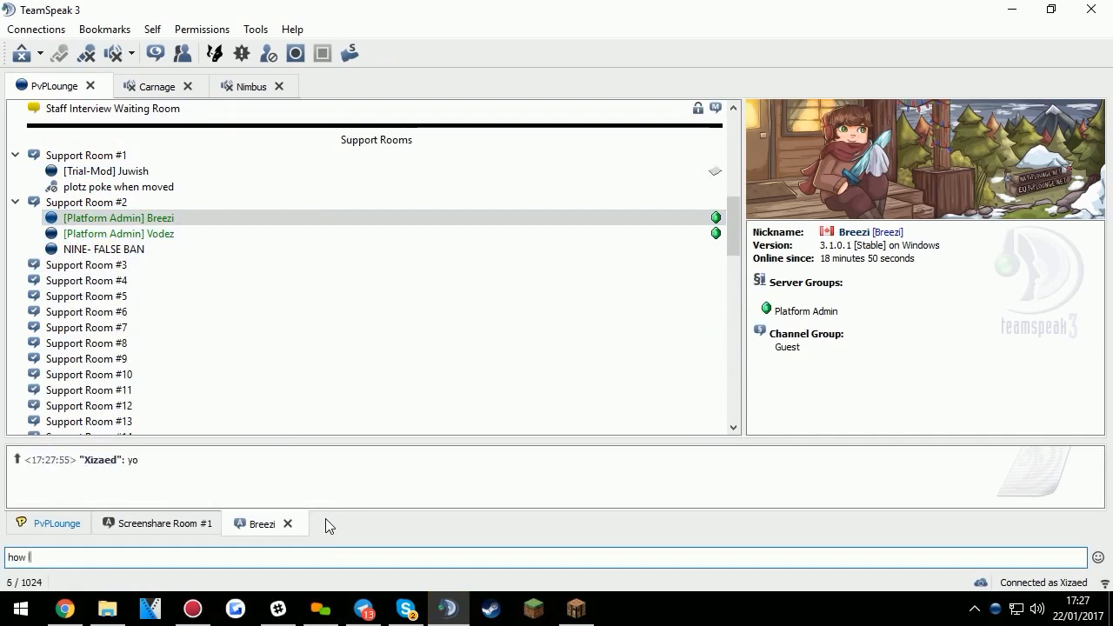
pyautogui.write('long should')
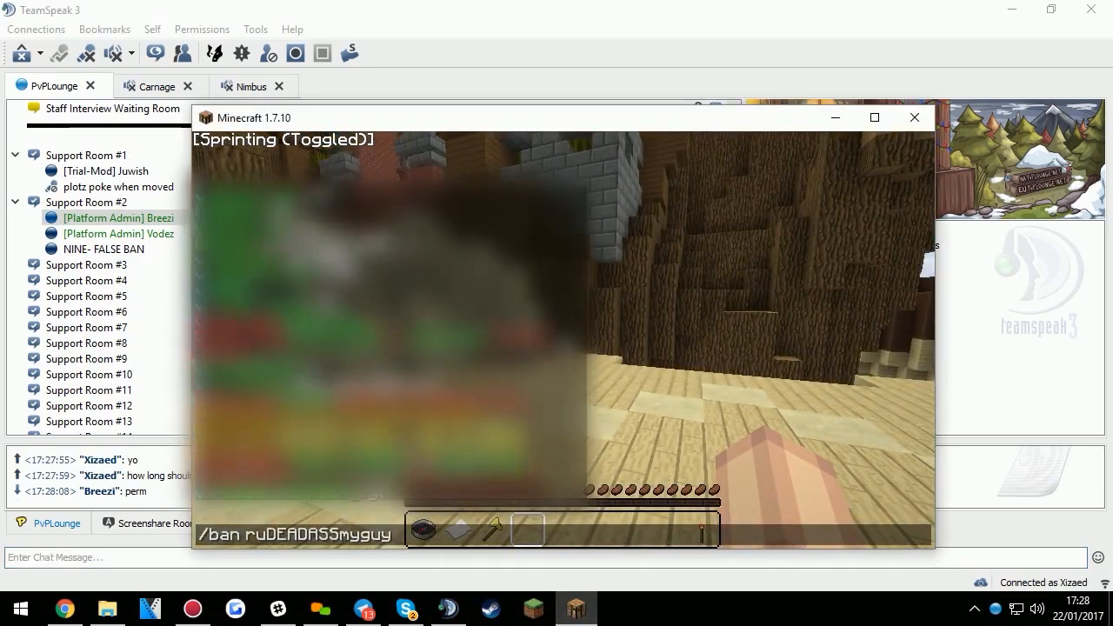
pyautogui.write('Mouse Tweaks')
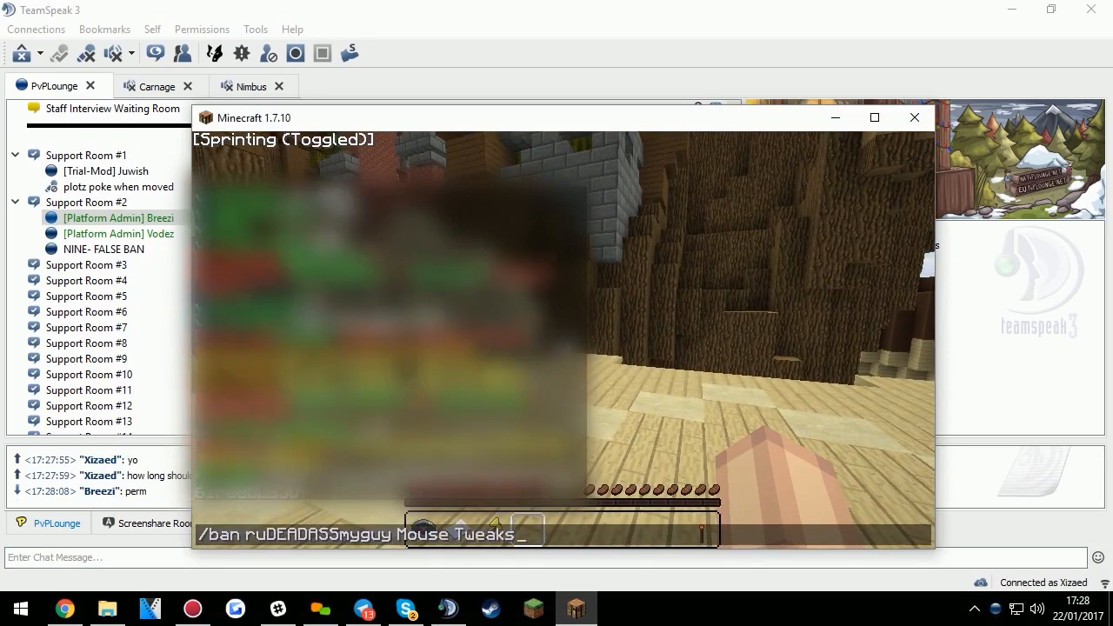
pyautogui.tripleClick(357, 534)
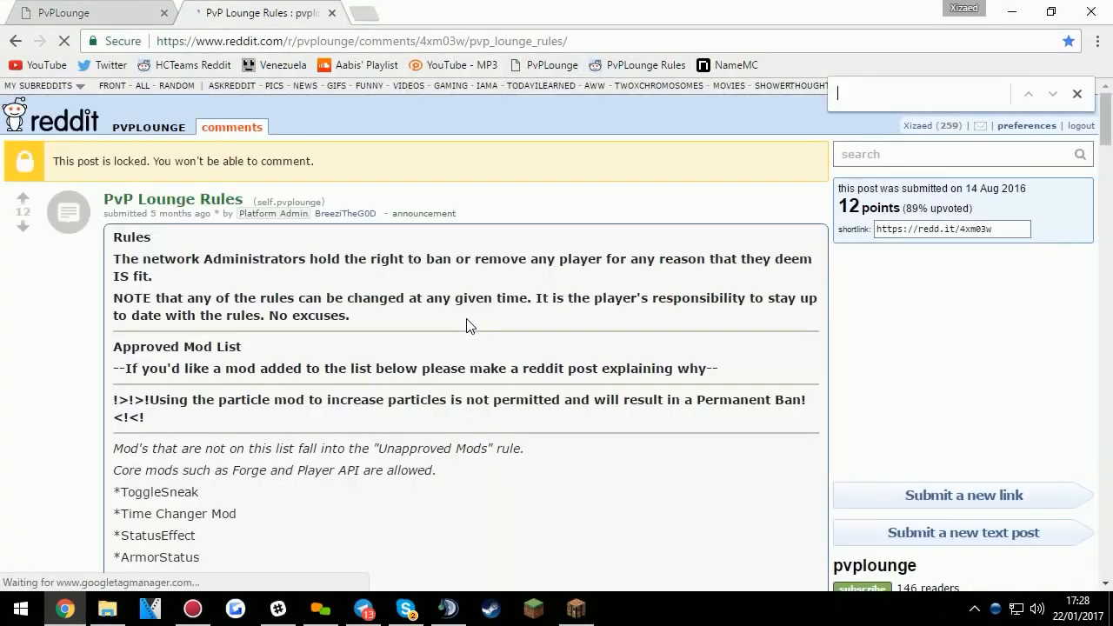
# Step: Search the PvP Lounge rules page for 'mouse' and highlight the Auto Clicking / Macros rule
pyautogui.write('mouse')
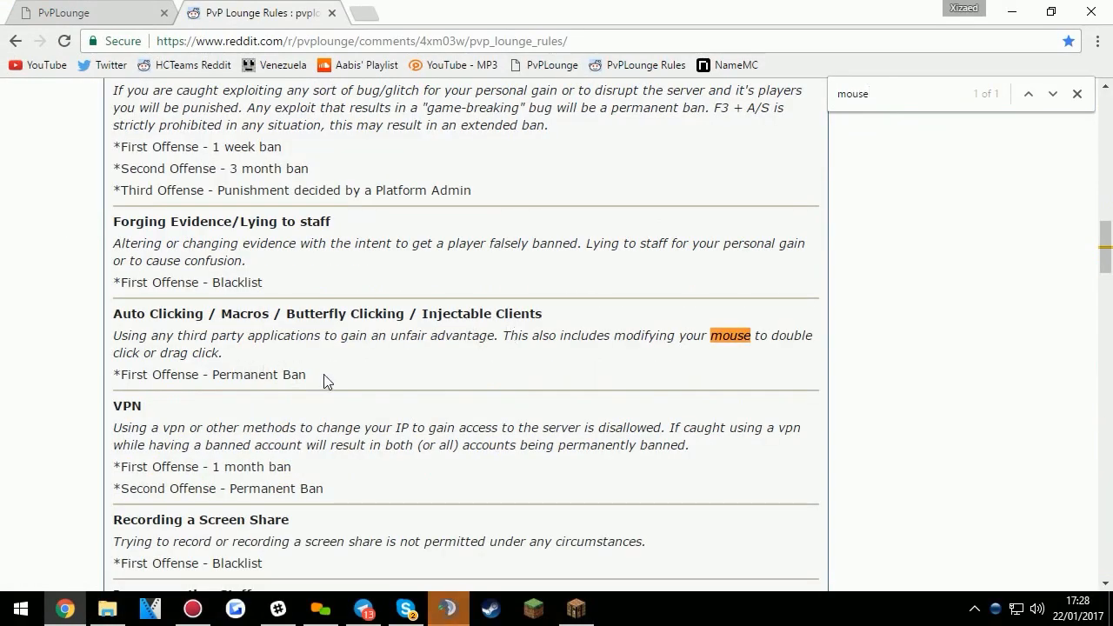
pyautogui.moveTo(111, 335); pyautogui.dragTo(306, 373)
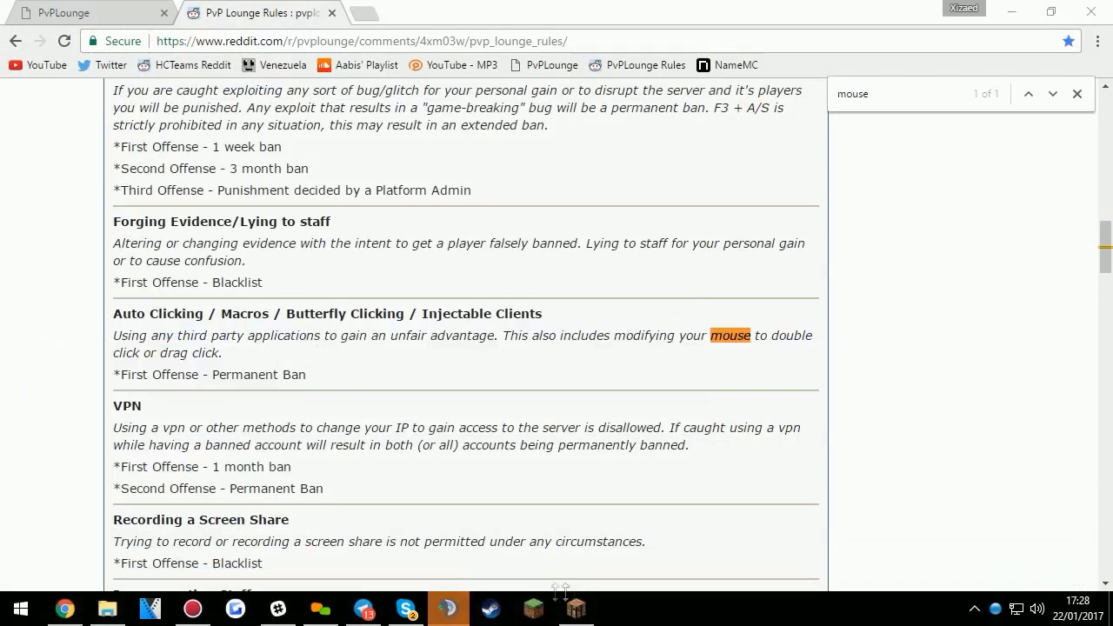
pyautogui.click(447, 607)
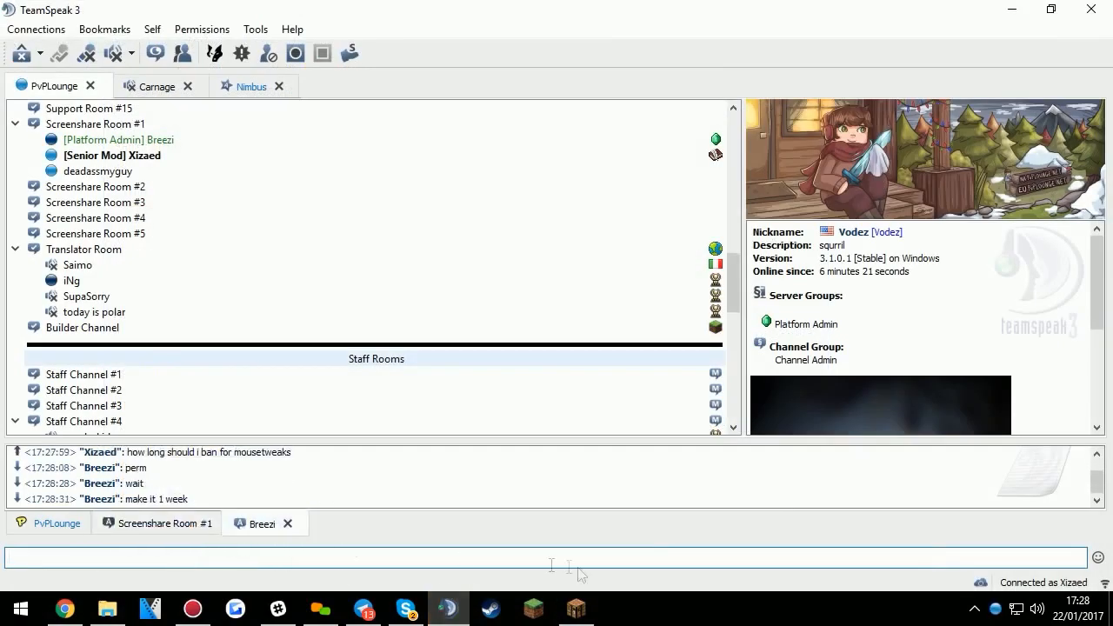
pyautogui.click(574, 608)
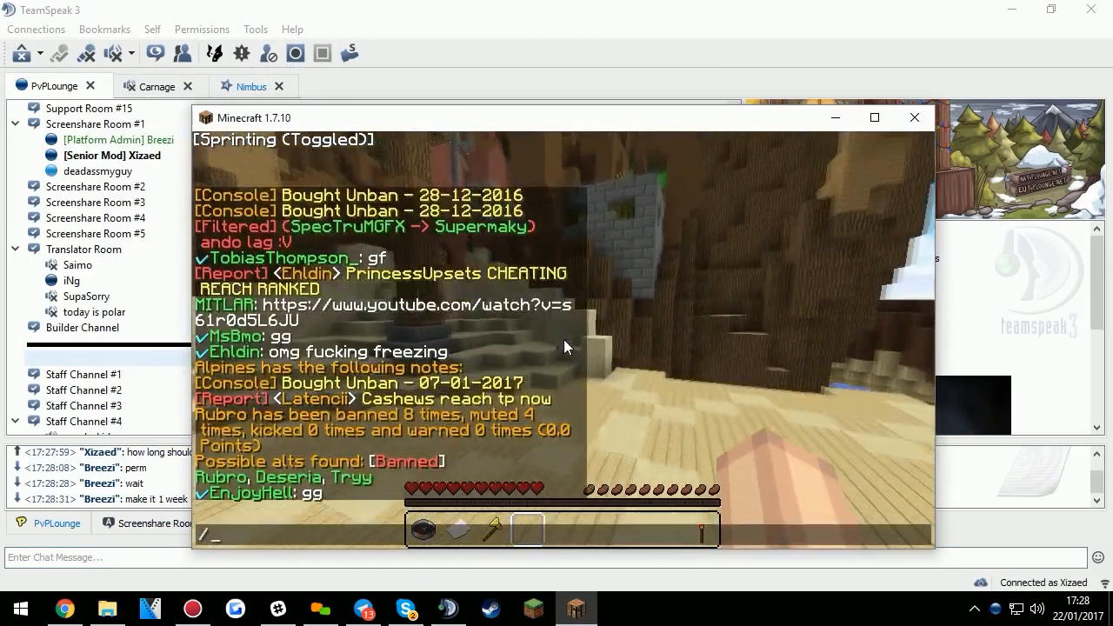
pyautogui.write('ban ru')
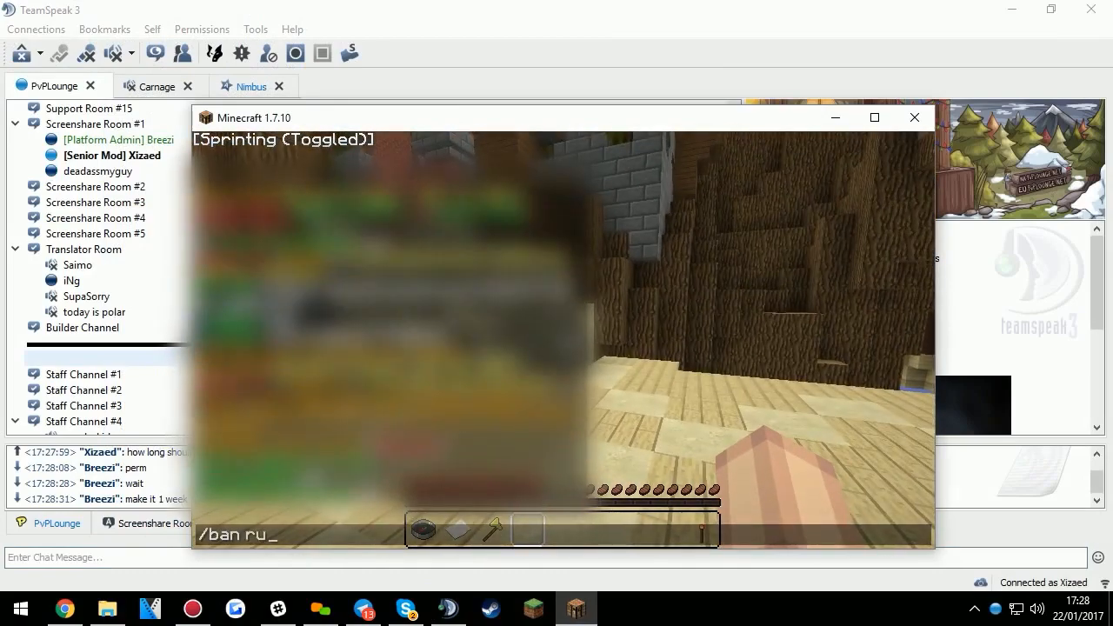
pyautogui.write('/unfreeze')
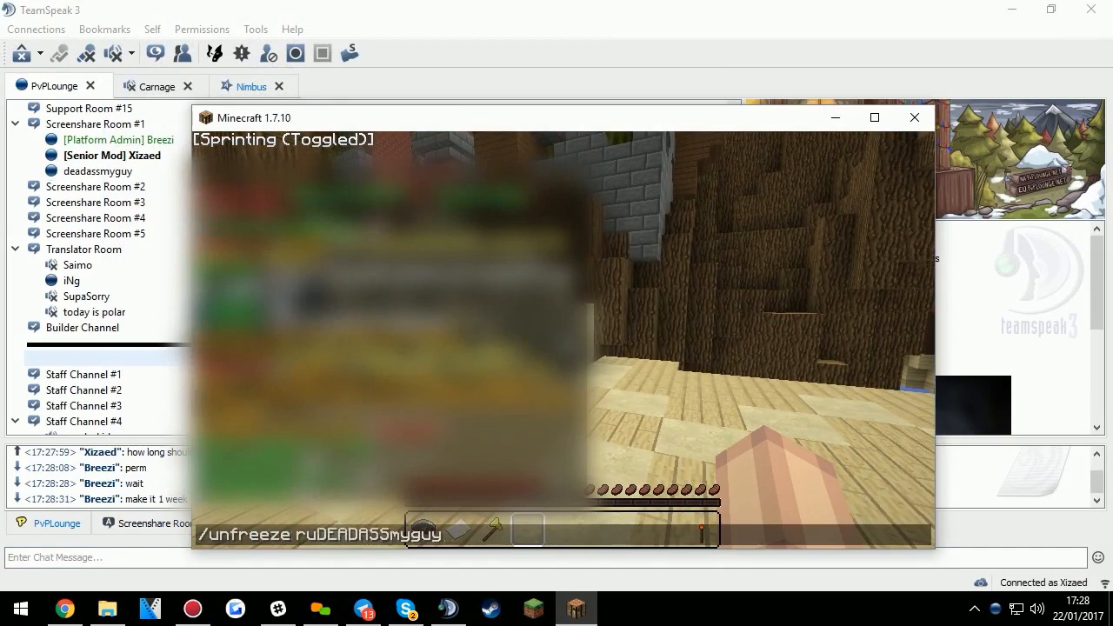
pyautogui.write('/ban ruDEADASSmyguy')
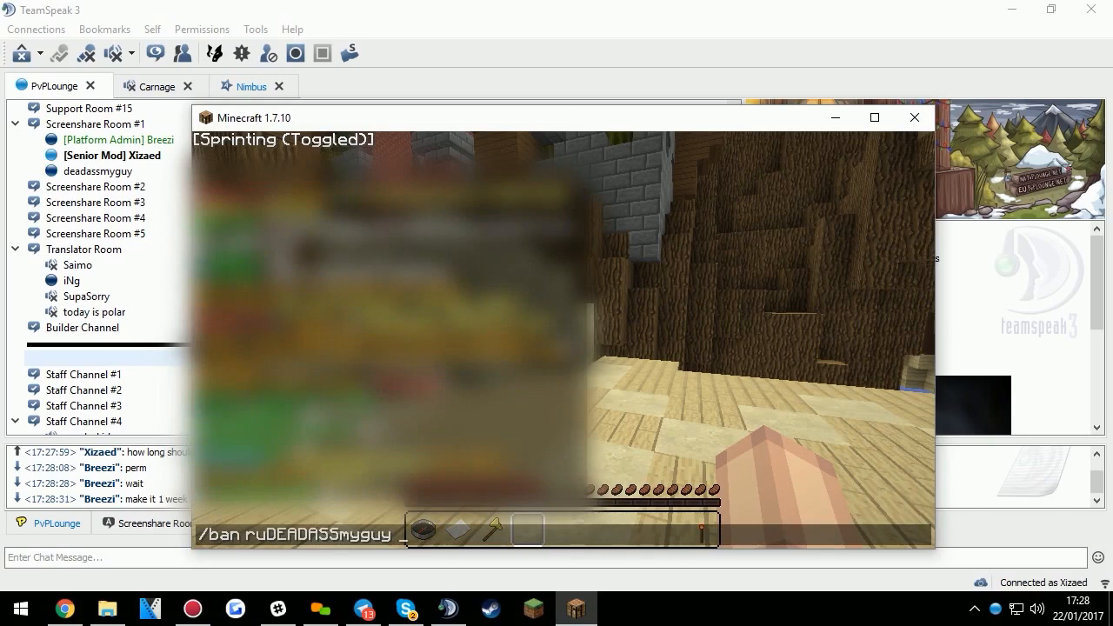
pyautogui.write('/temp')
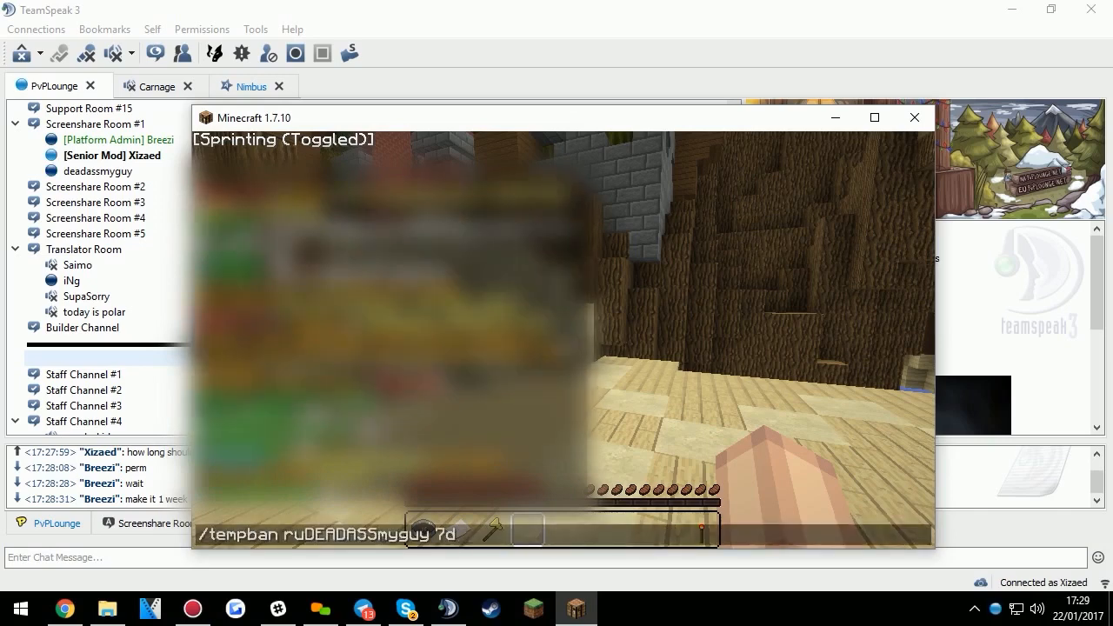
pyautogui.write('Mo')
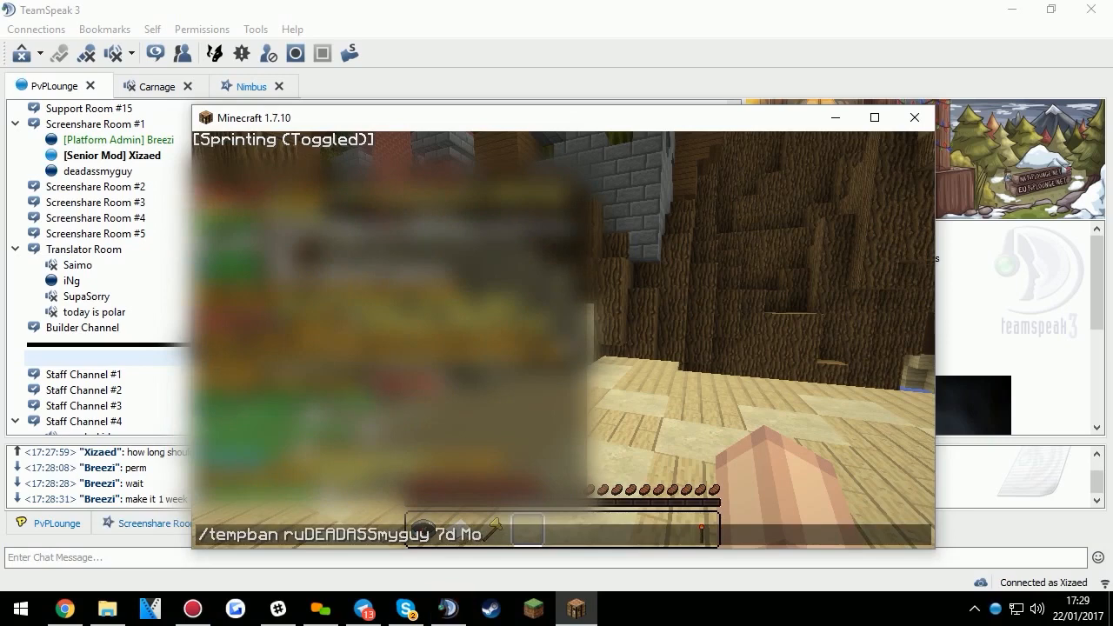
pyautogui.write('Mouse Tw')
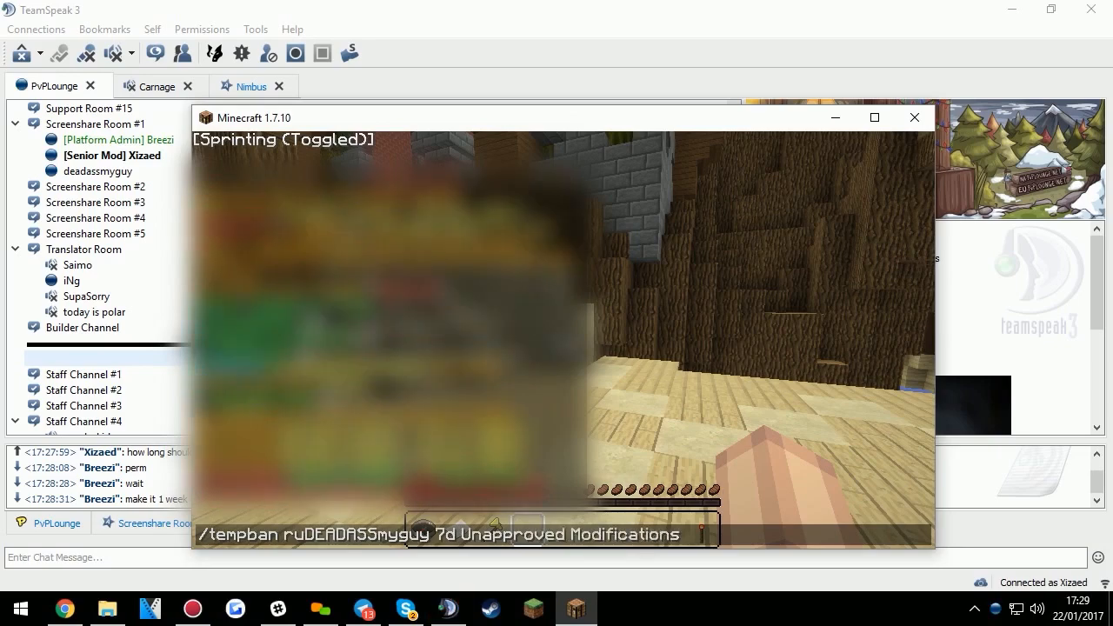
pyautogui.write('(Mouse Tweaks)(')
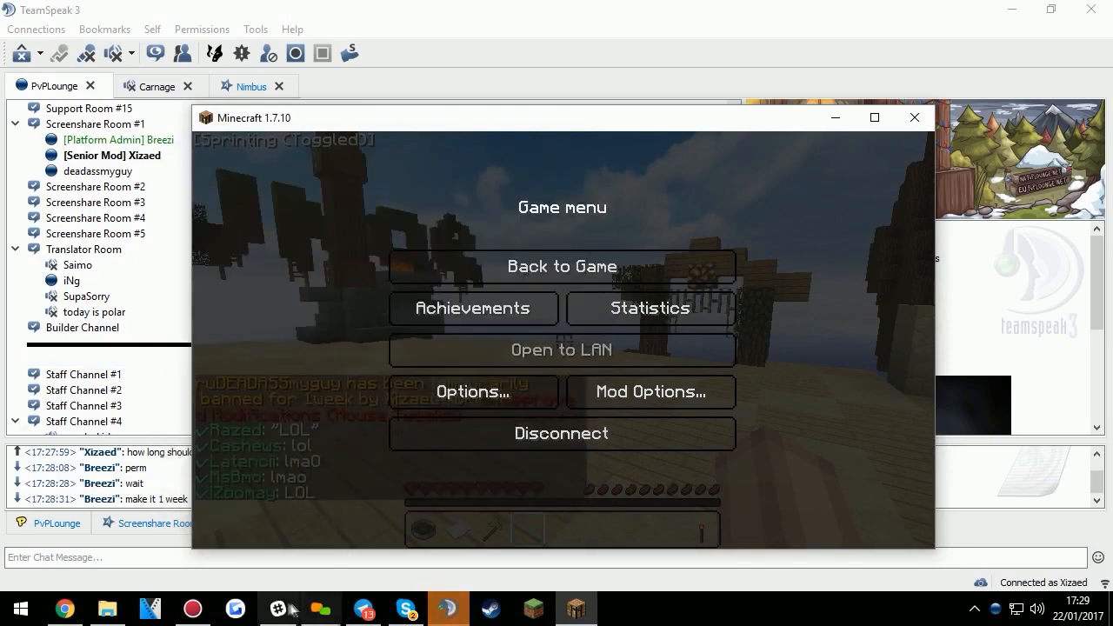
# Step: Close the join.me window, check TeamSpeak's Screenshare Room #1, and return to Minecraft
pyautogui.rightClick(320, 607)
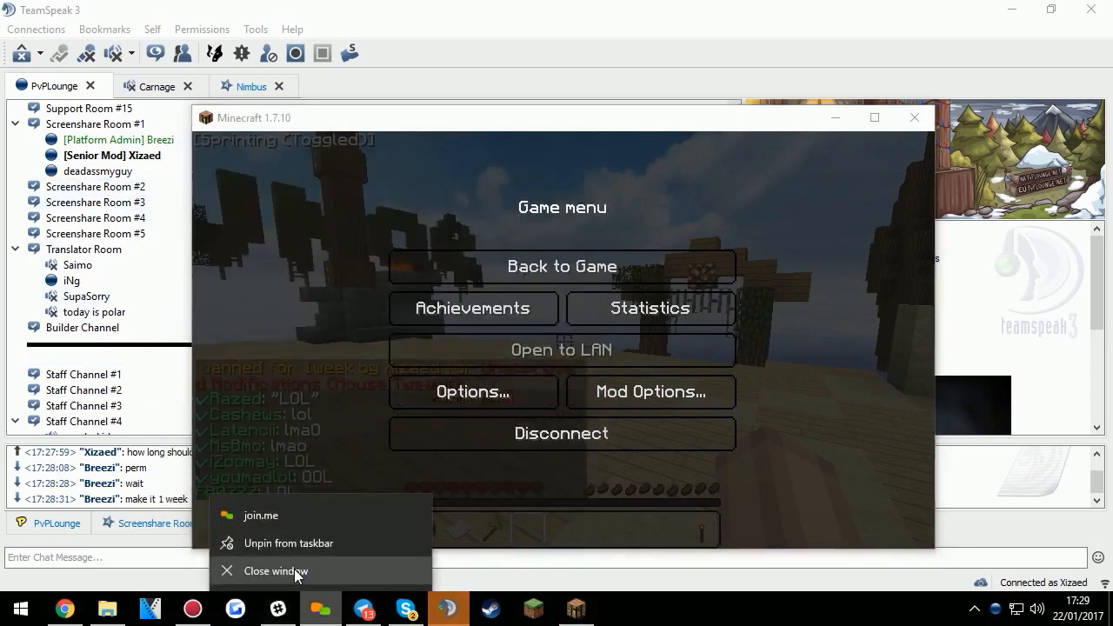
pyautogui.click(276, 571)
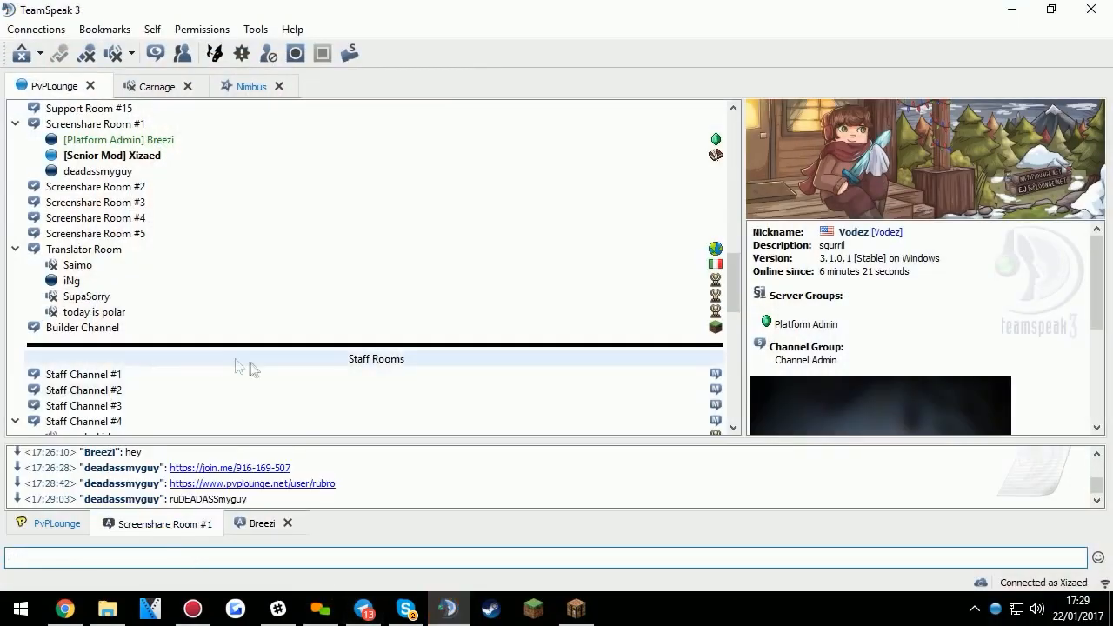
pyautogui.click(111, 155)
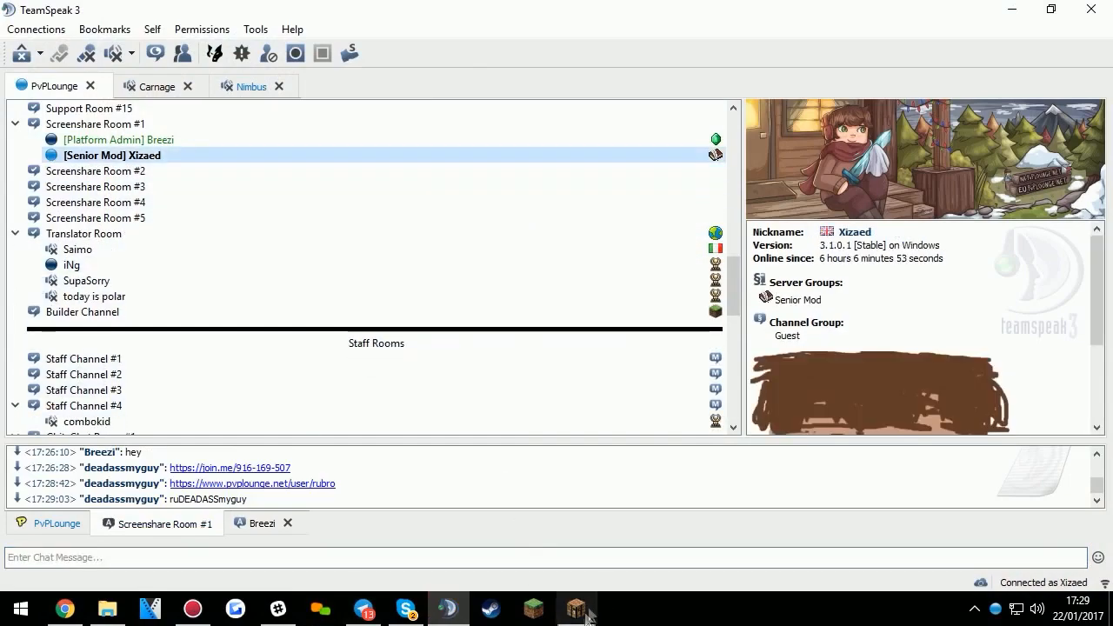
pyautogui.click(96, 201)
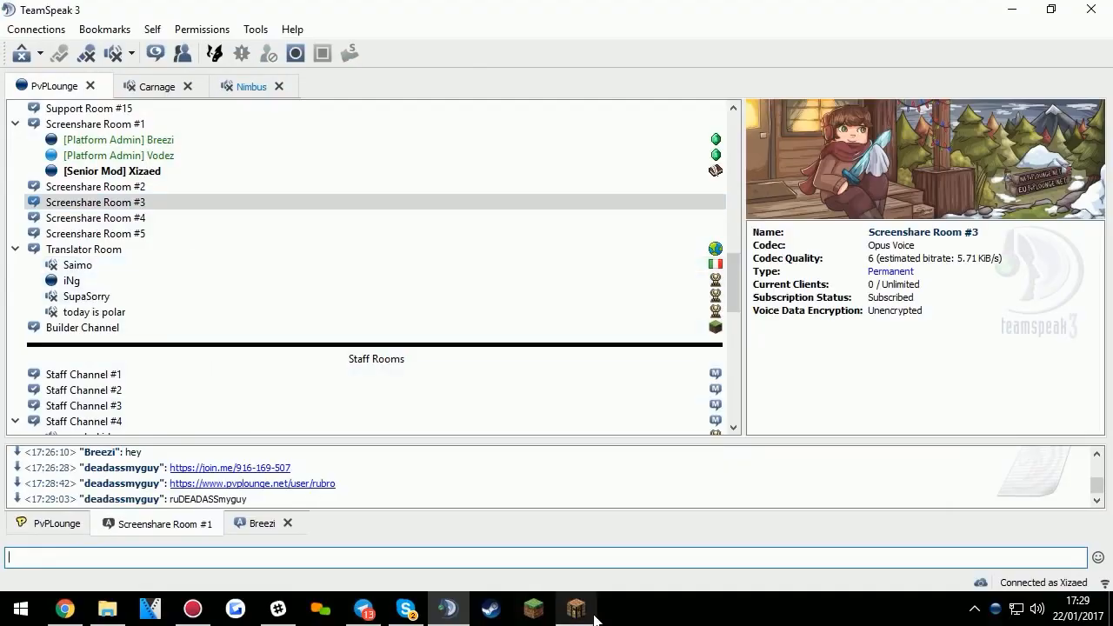
pyautogui.click(576, 608)
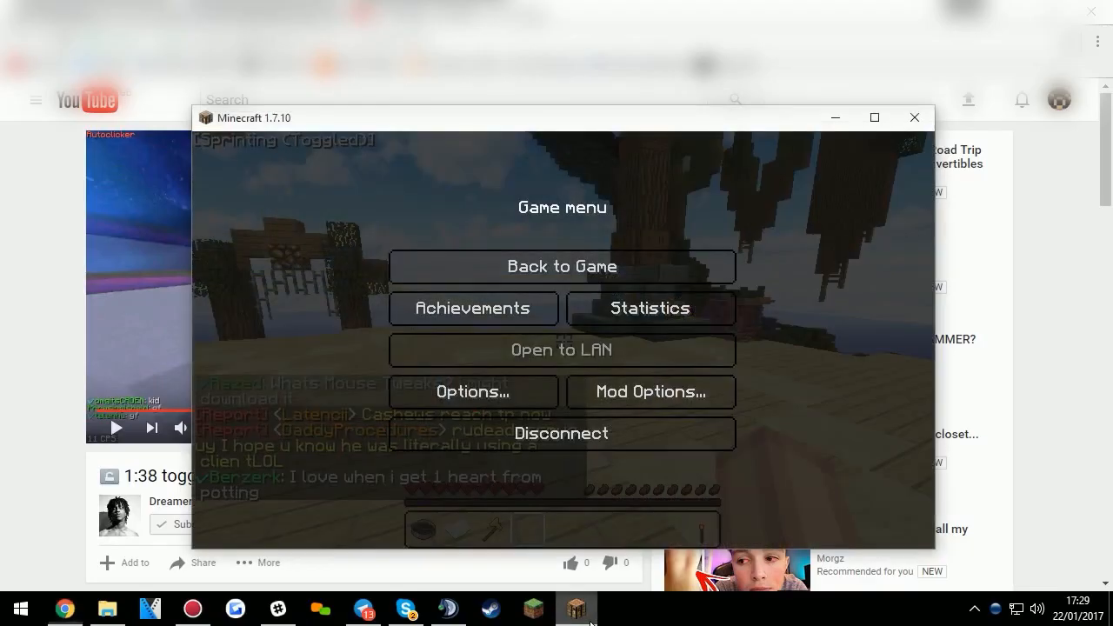
pyautogui.click(562, 266)
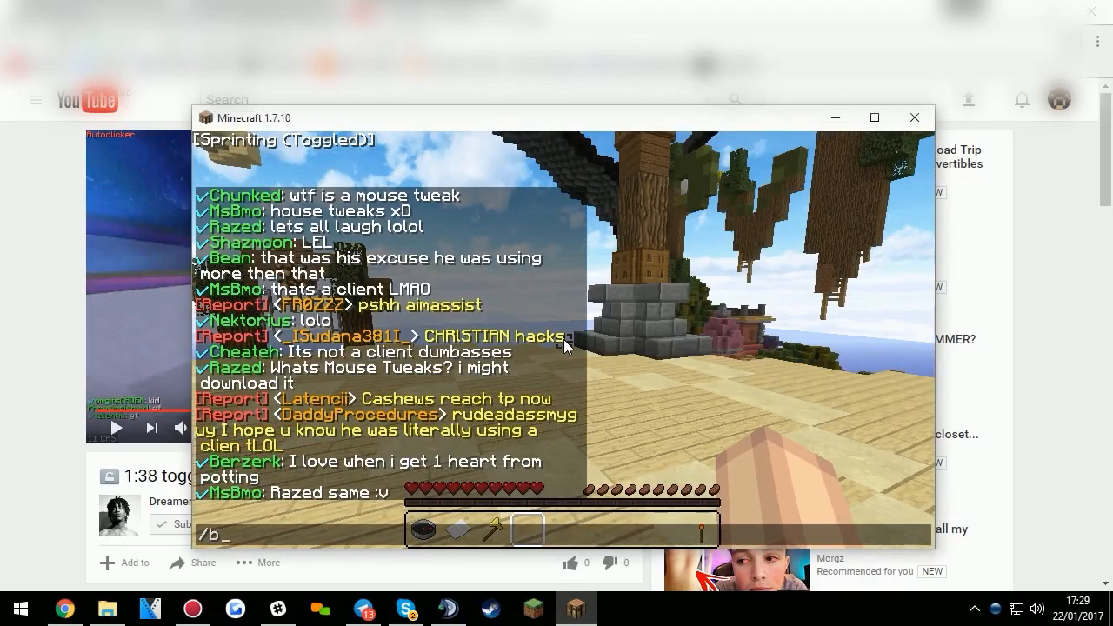
pyautogui.write('an')
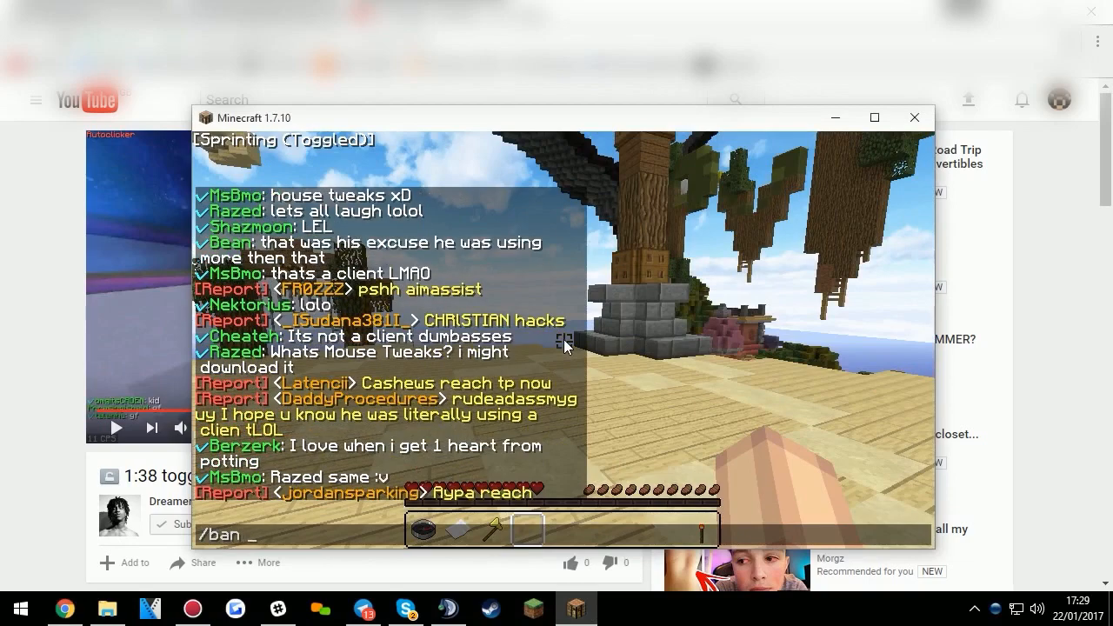
pyautogui.write('rudeadassmyguy Cheating')
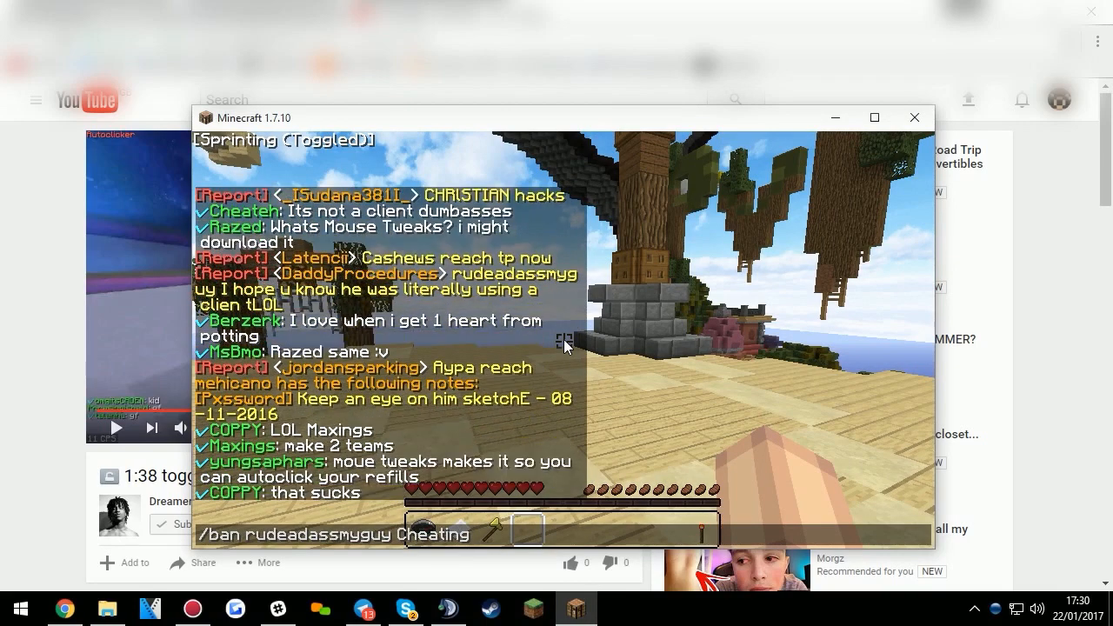
pyautogui.press('enter')
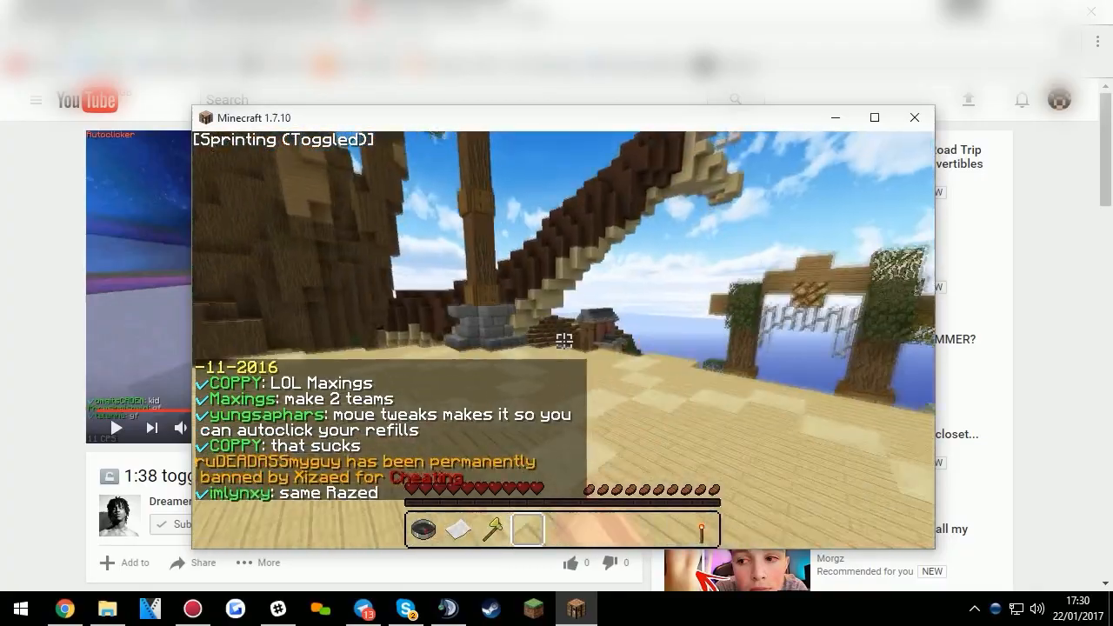